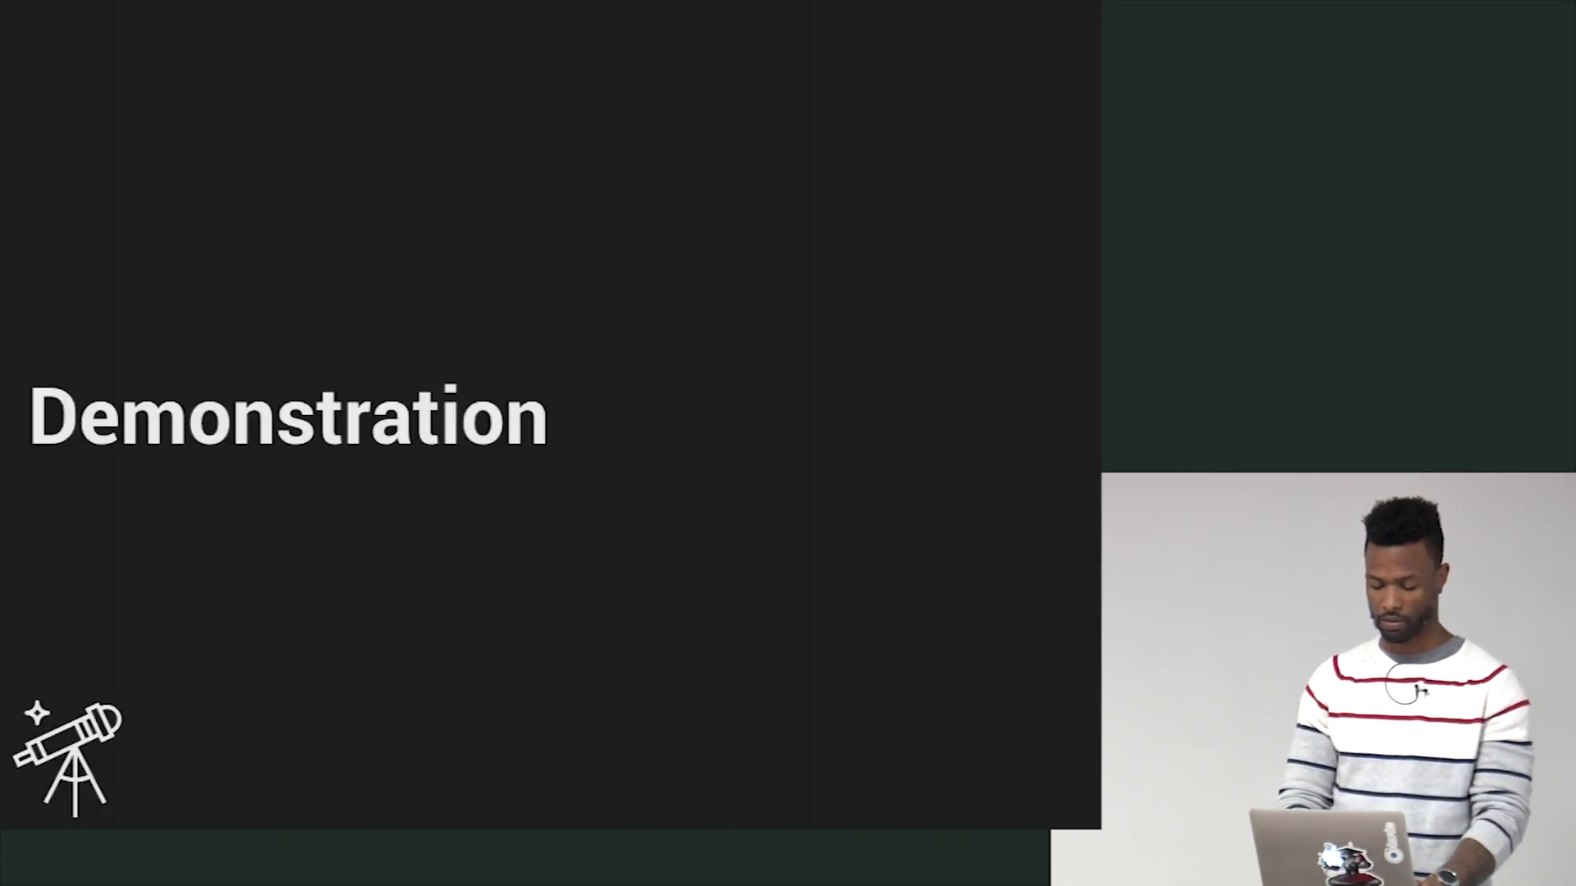
- Leave the Keynote slideshow and bring up the app switcher
{"action": "key", "text": "cmd+tab"}
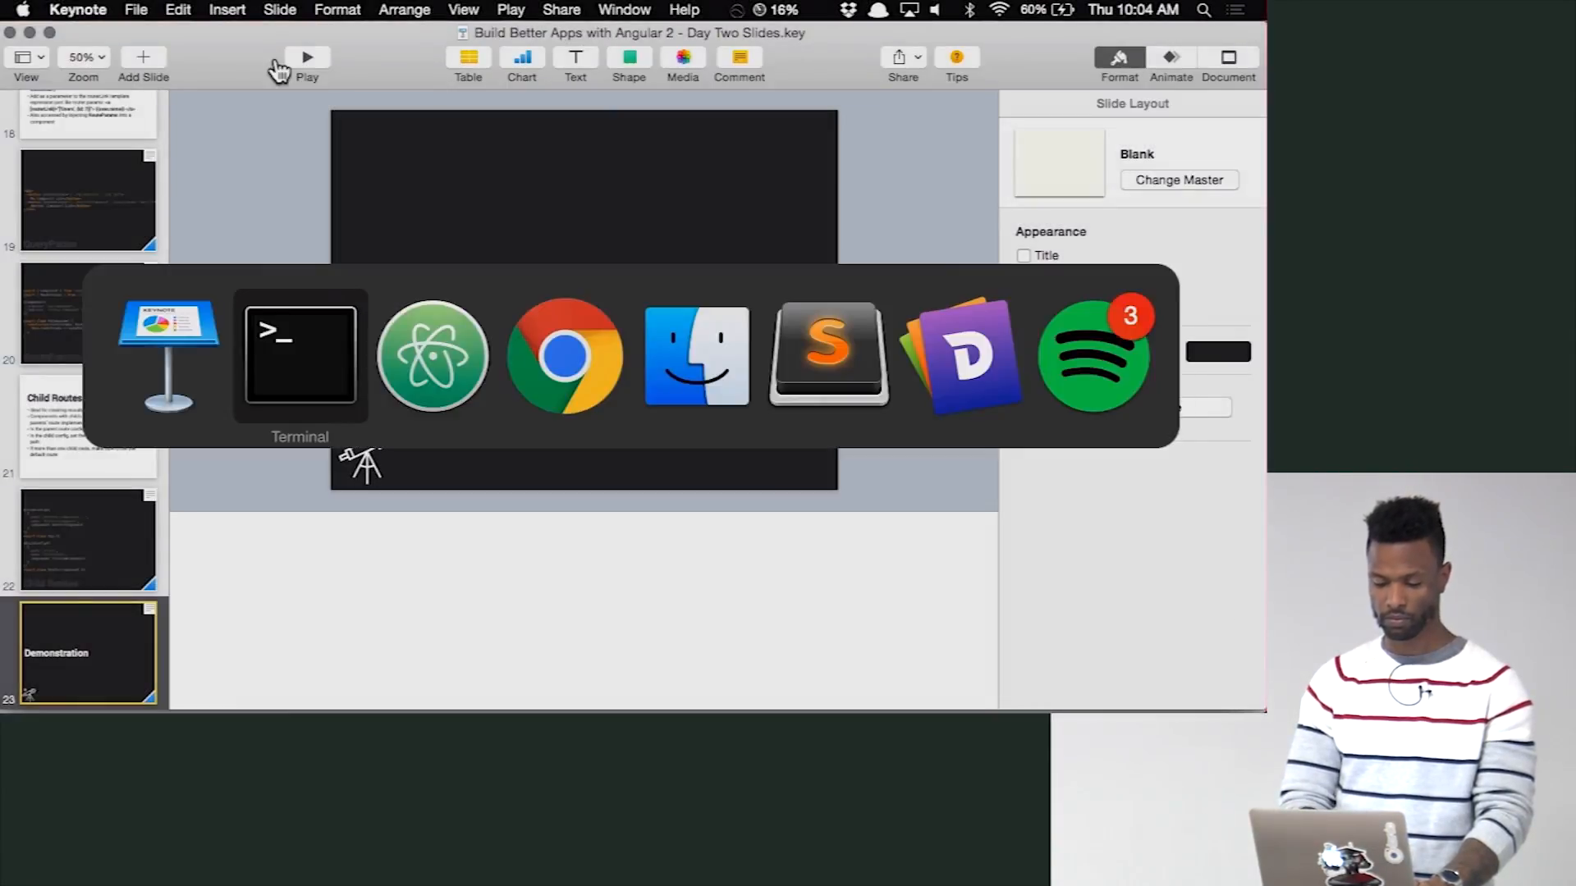
- Switch to Chrome and bring the Child Routes plunk tab to the front
{"action": "left_click", "coordinate": [567, 355]}
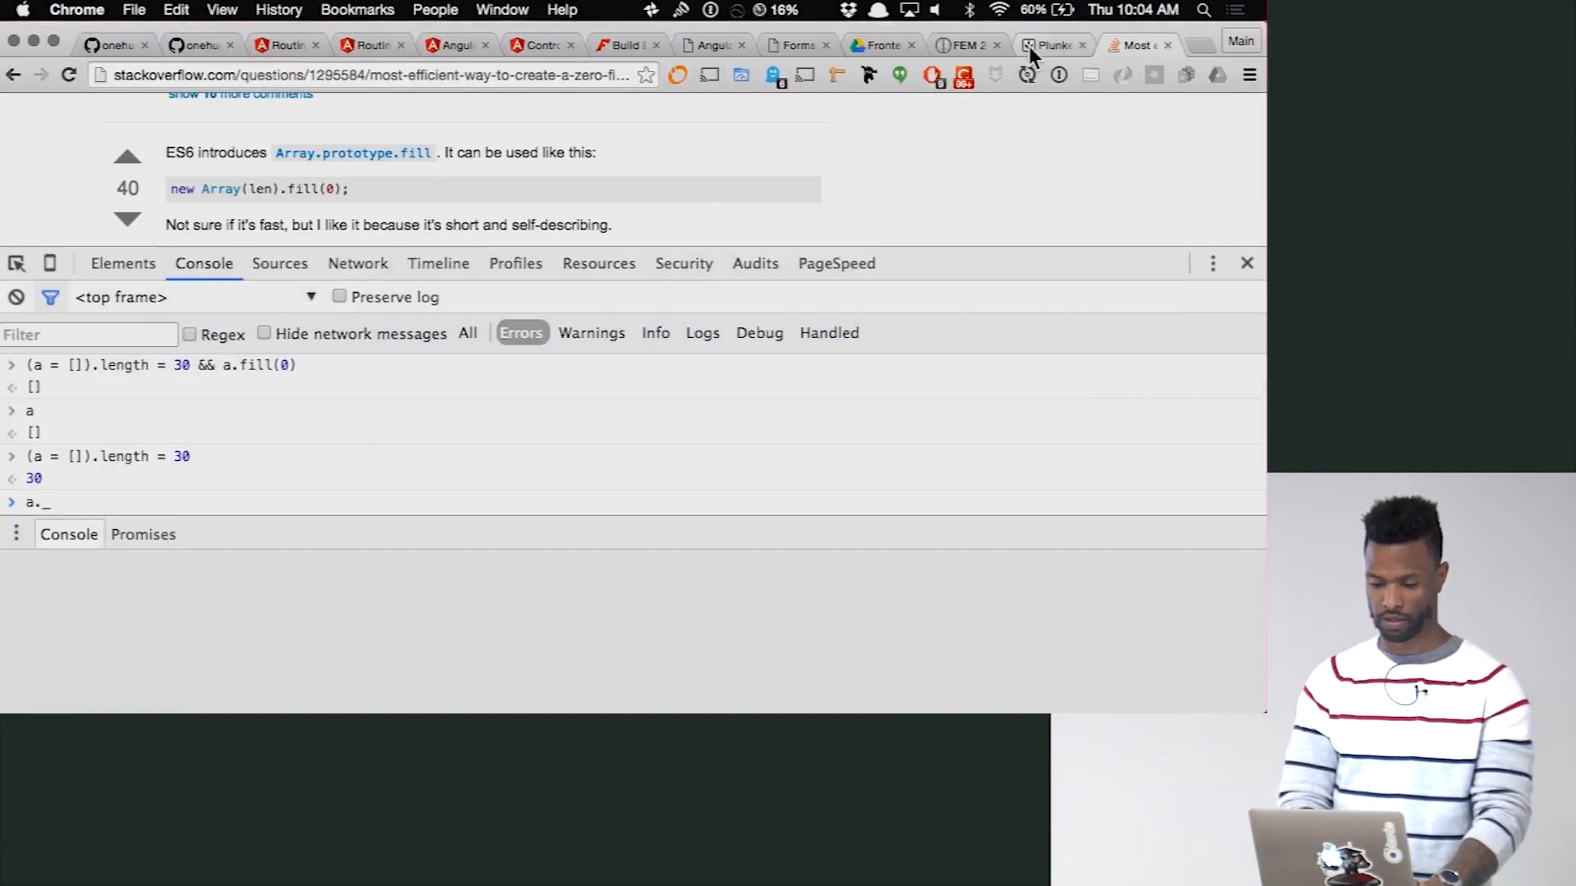
{"action": "left_click", "coordinate": [1052, 46]}
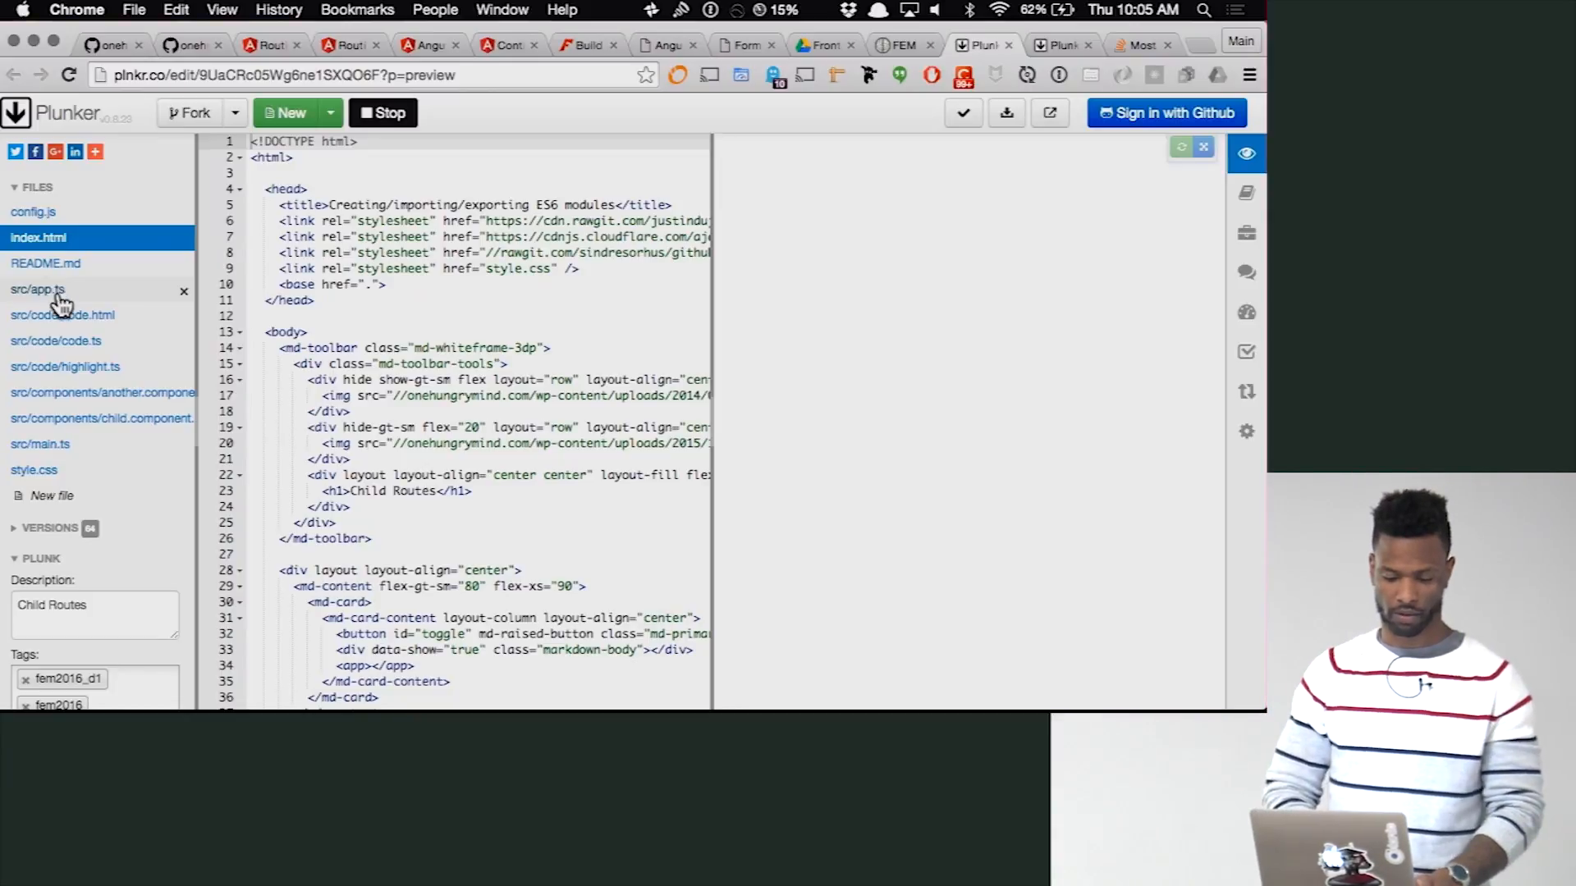
- Open src/app.ts and expand the preview's info showing AnotherComponent's source
{"action": "left_click", "coordinate": [38, 289]}
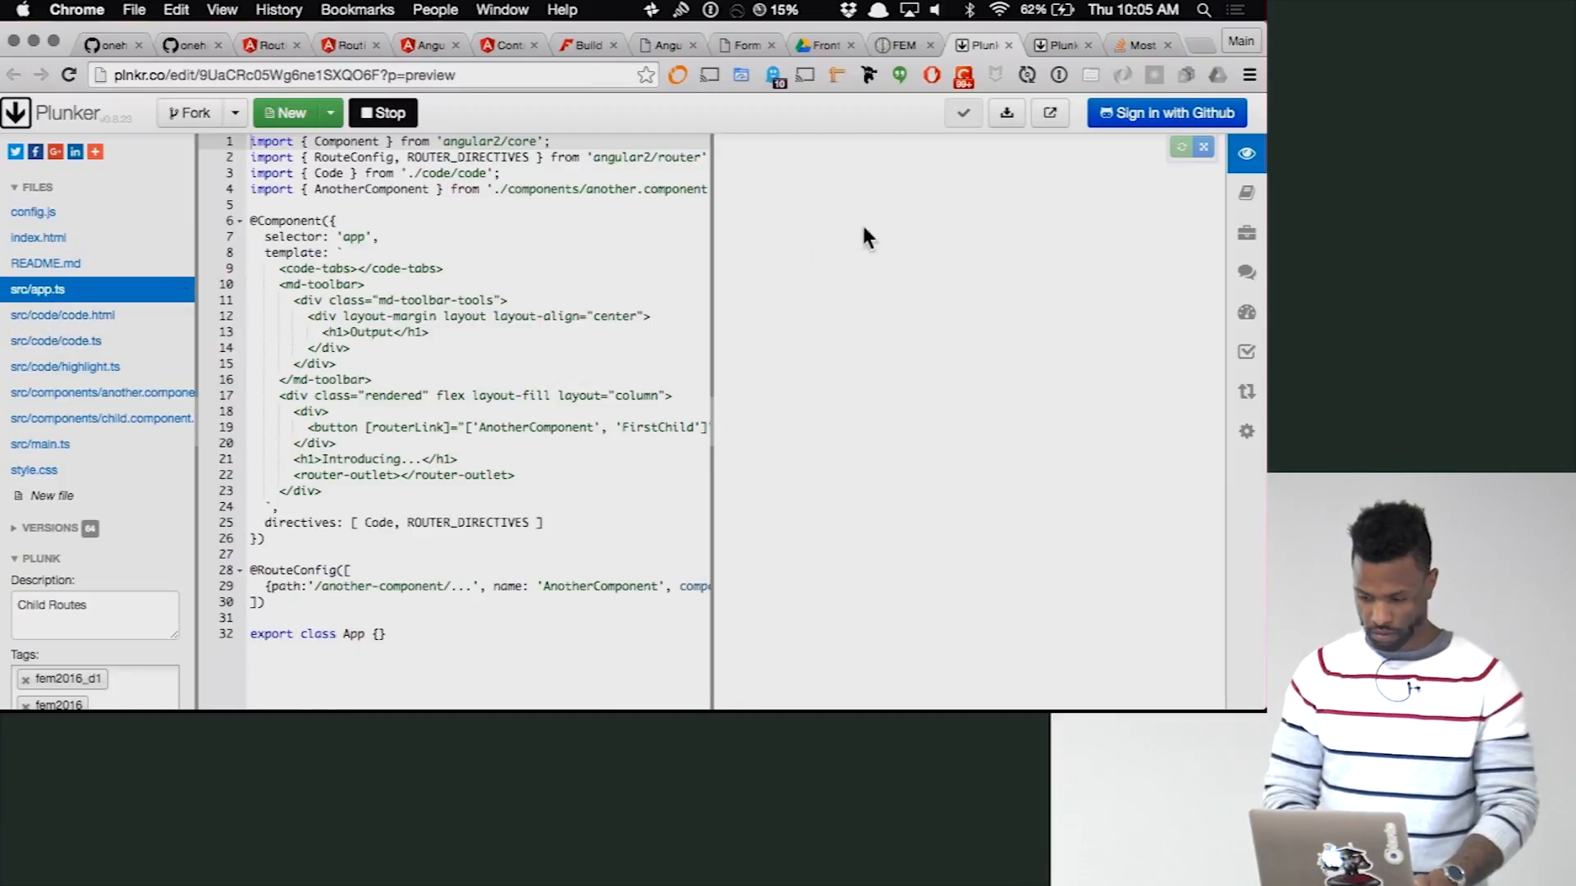
{"action": "mouse_move", "coordinate": [1148, 214]}
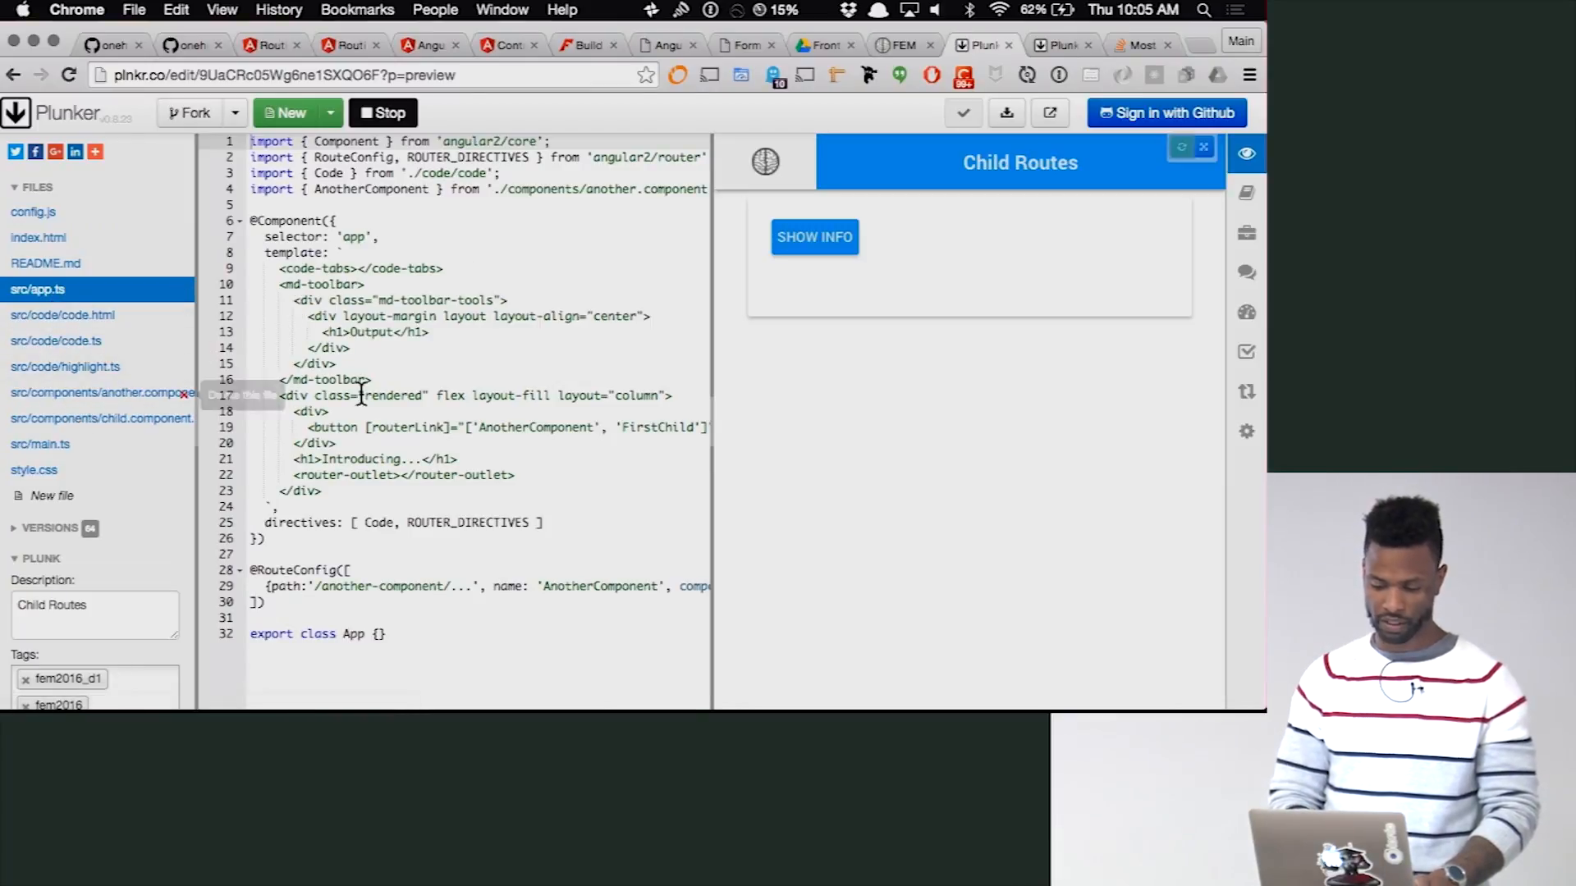
{"action": "left_click", "coordinate": [813, 237]}
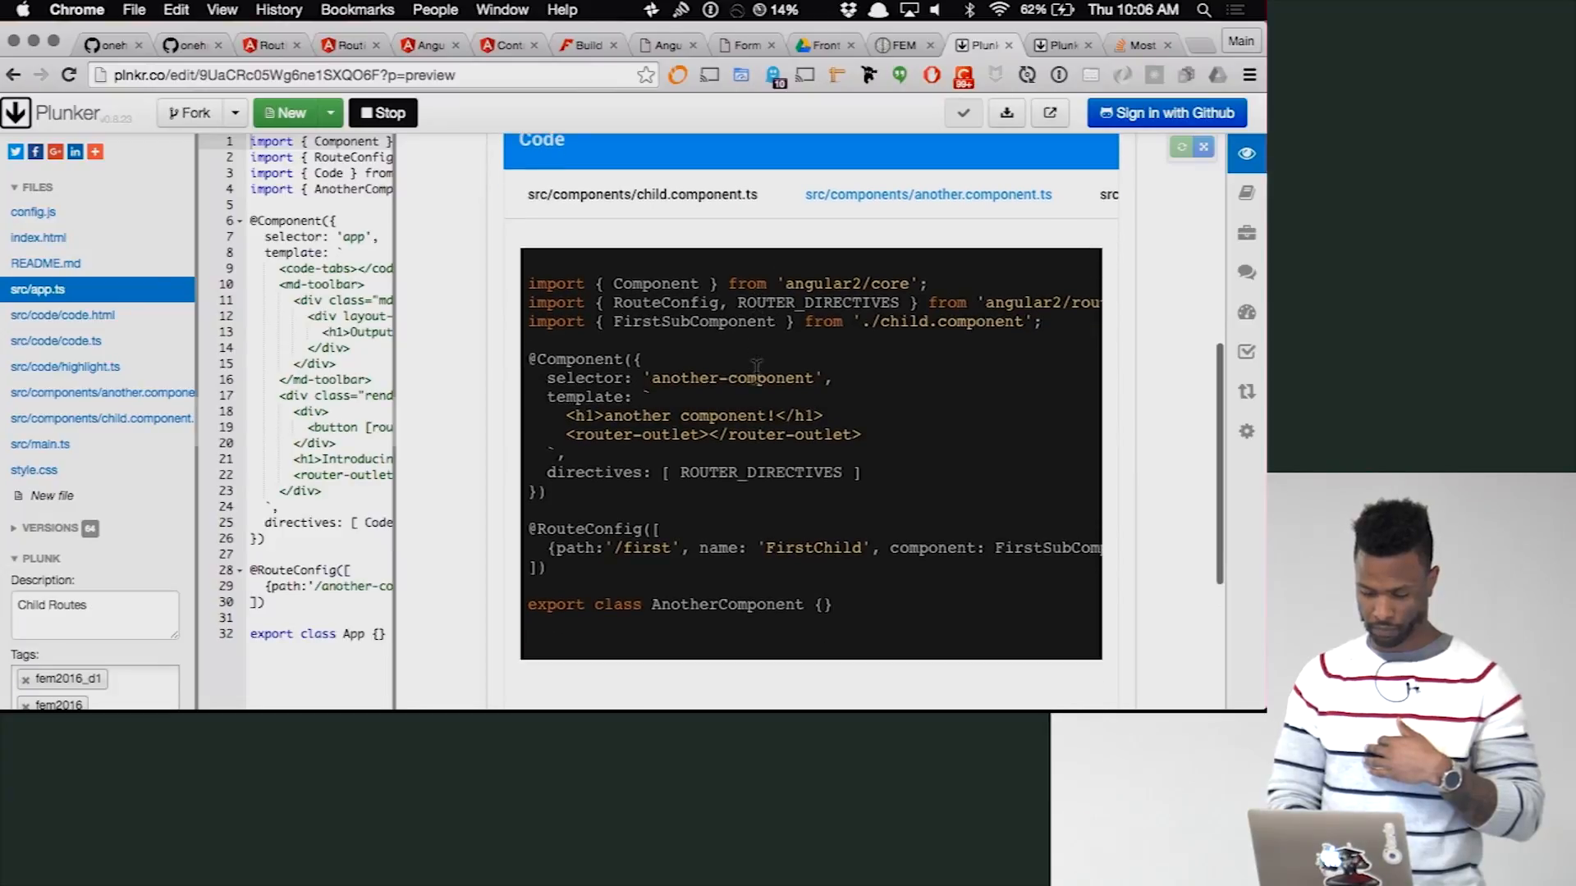
- Show child.component.ts with FirstSubComponent's 'sub-component 1!' template
{"action": "left_click", "coordinate": [642, 195]}
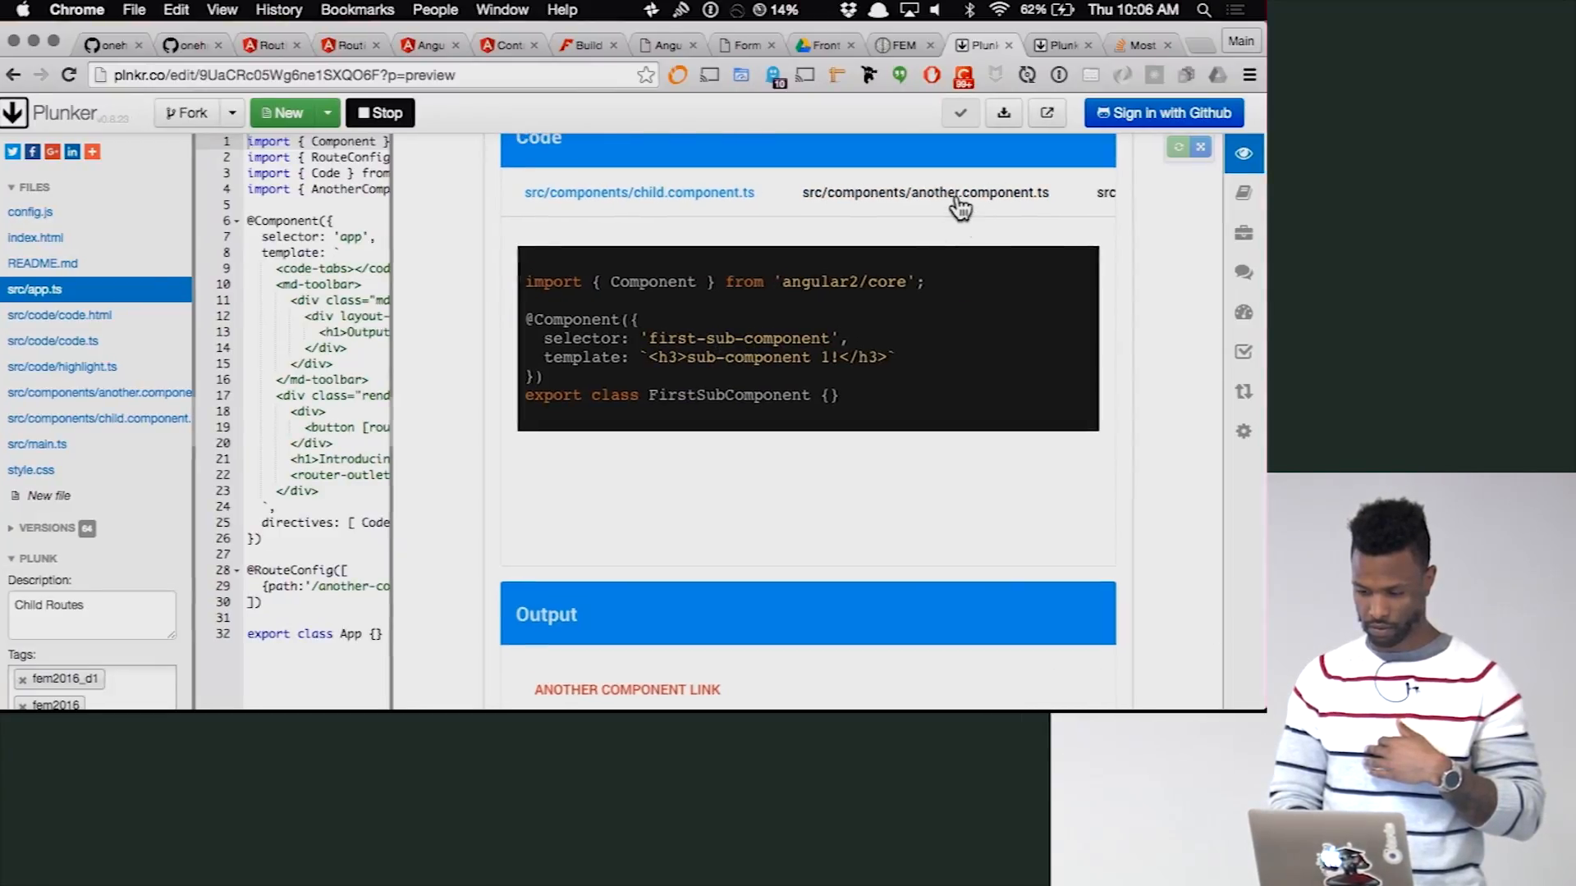
{"action": "left_click", "coordinate": [925, 192]}
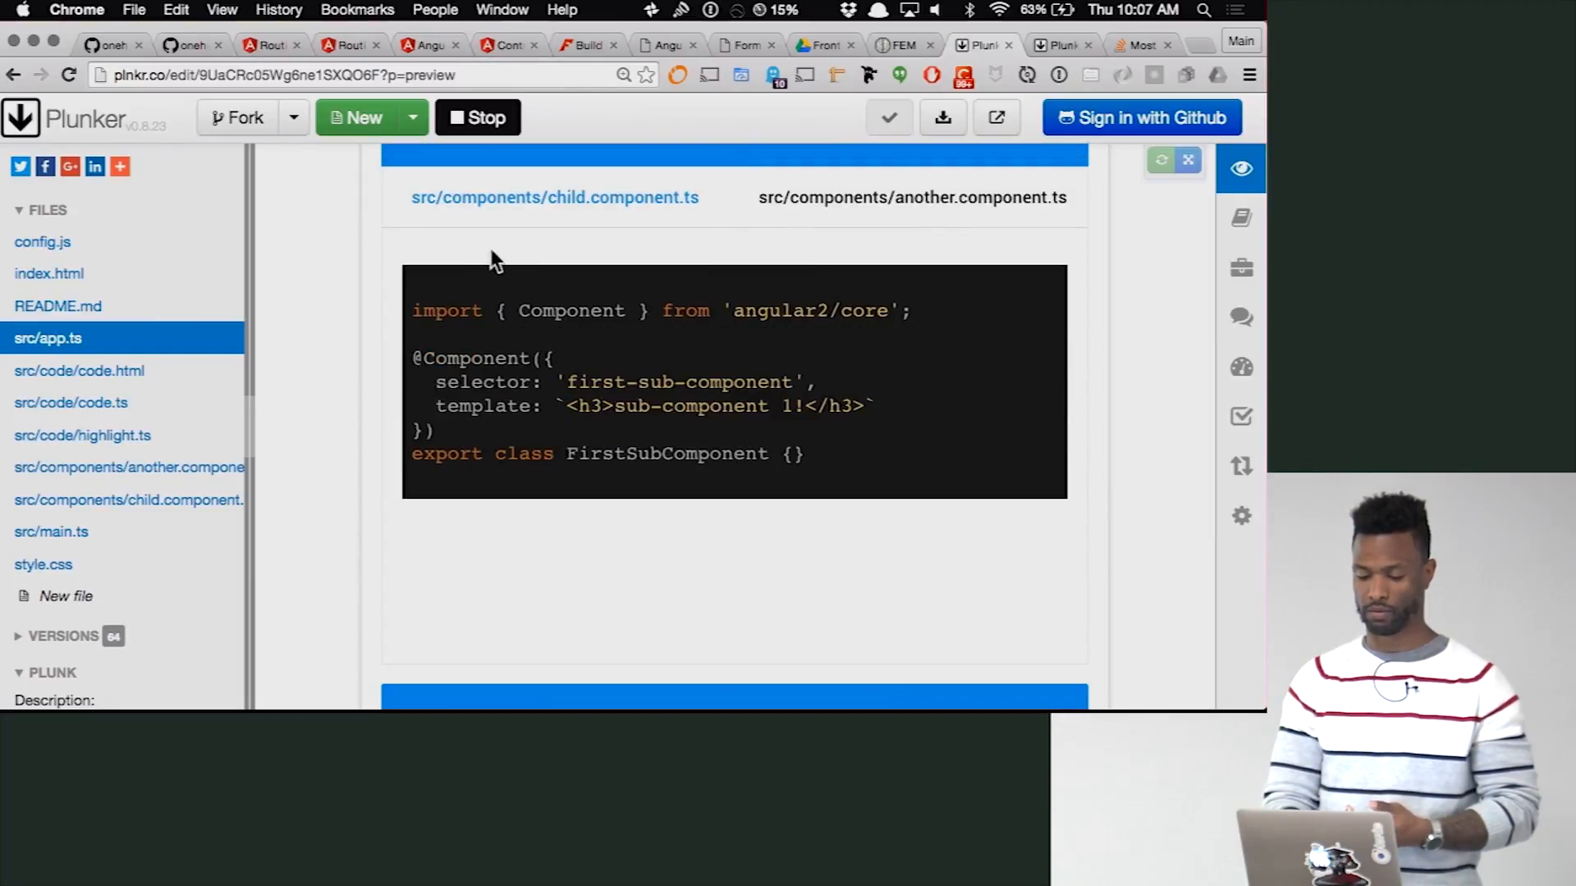
- Review another.component.ts with its '/first' FirstChild route config
{"action": "left_click", "coordinate": [911, 197]}
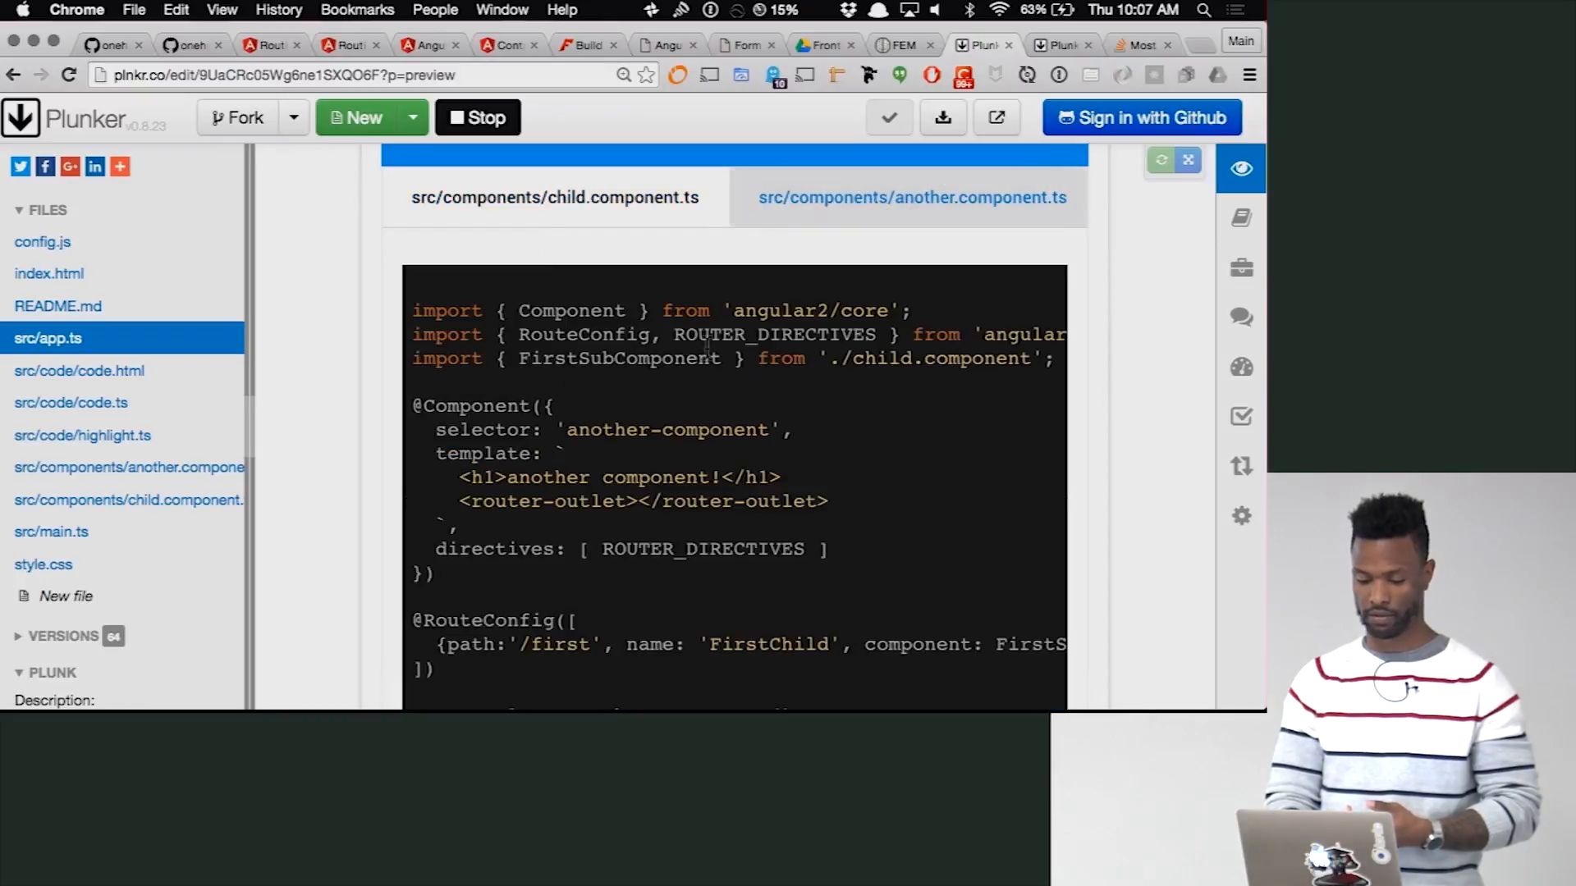
{"action": "scroll", "scroll_direction": "down", "scroll_amount": 3}
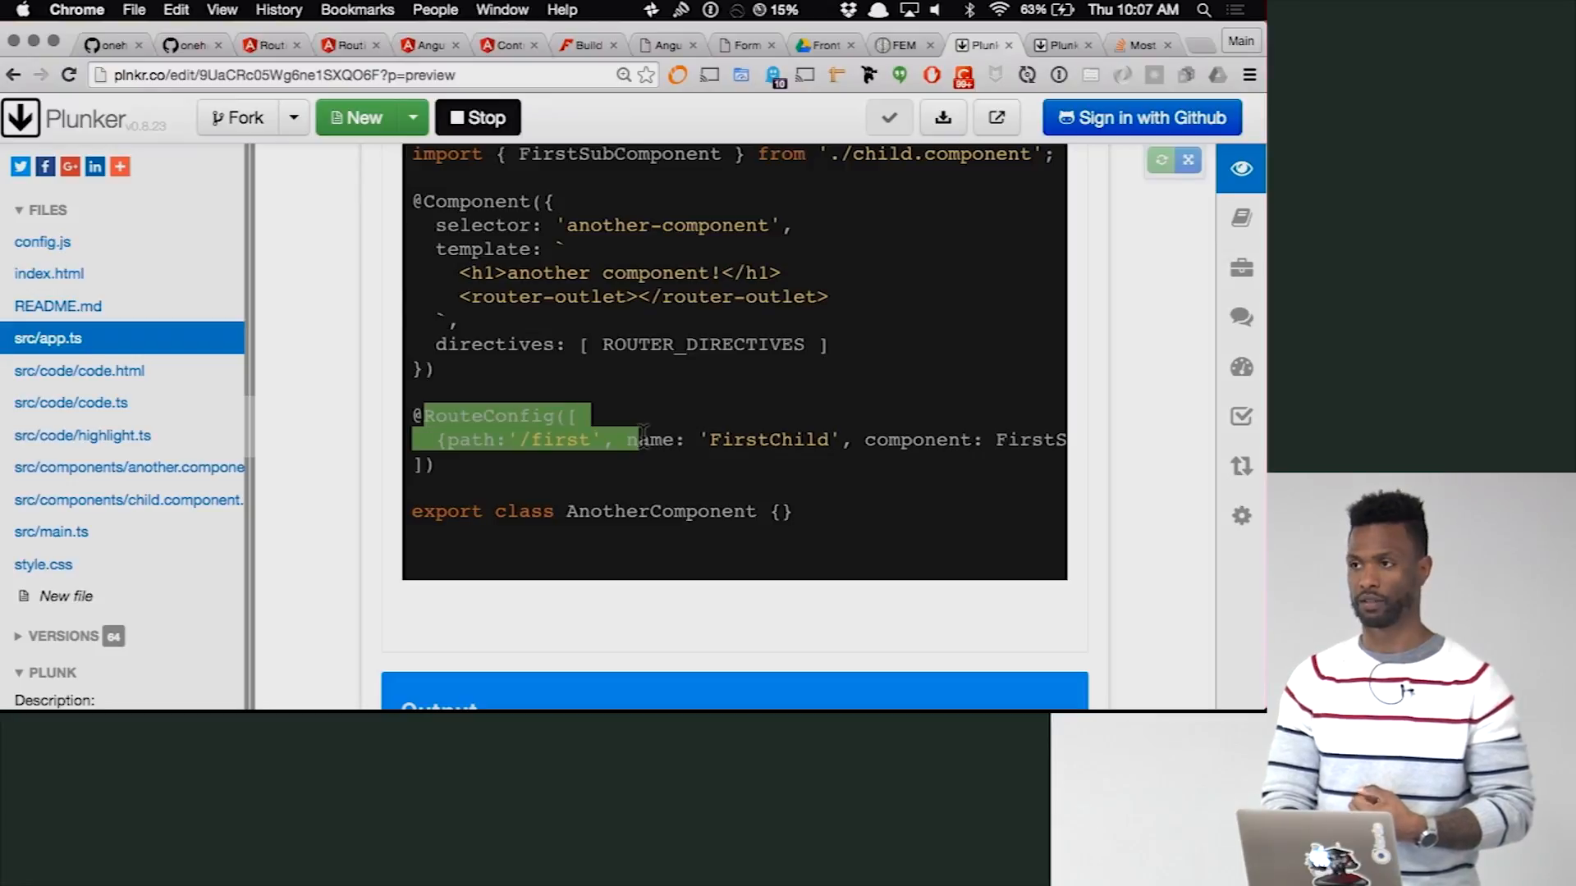
{"action": "left_click", "coordinate": [568, 440]}
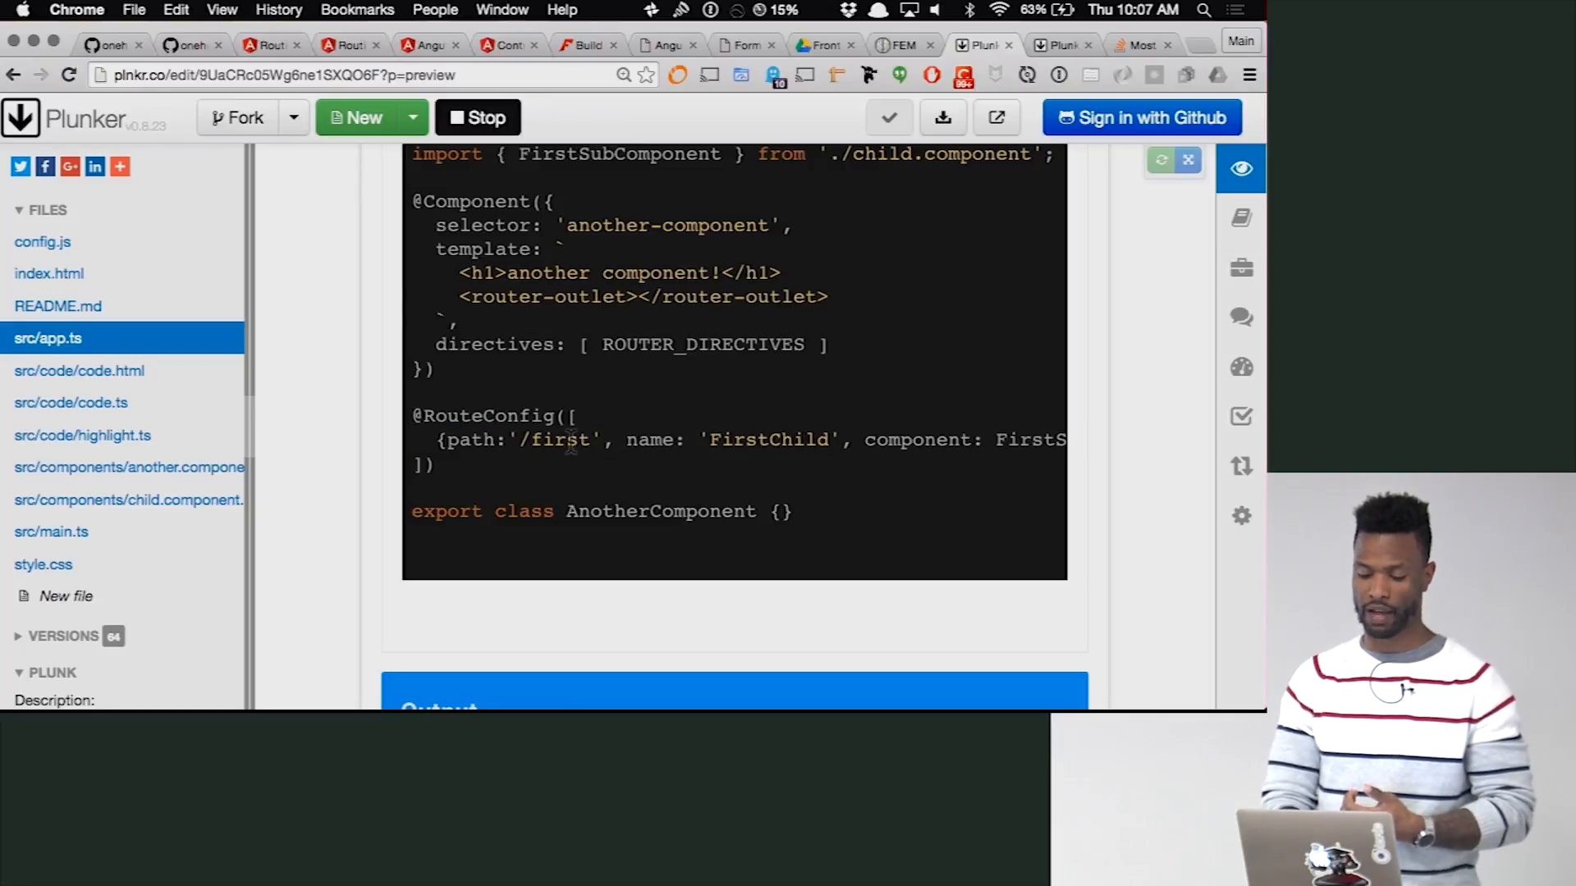
{"action": "double_click", "coordinate": [552, 440]}
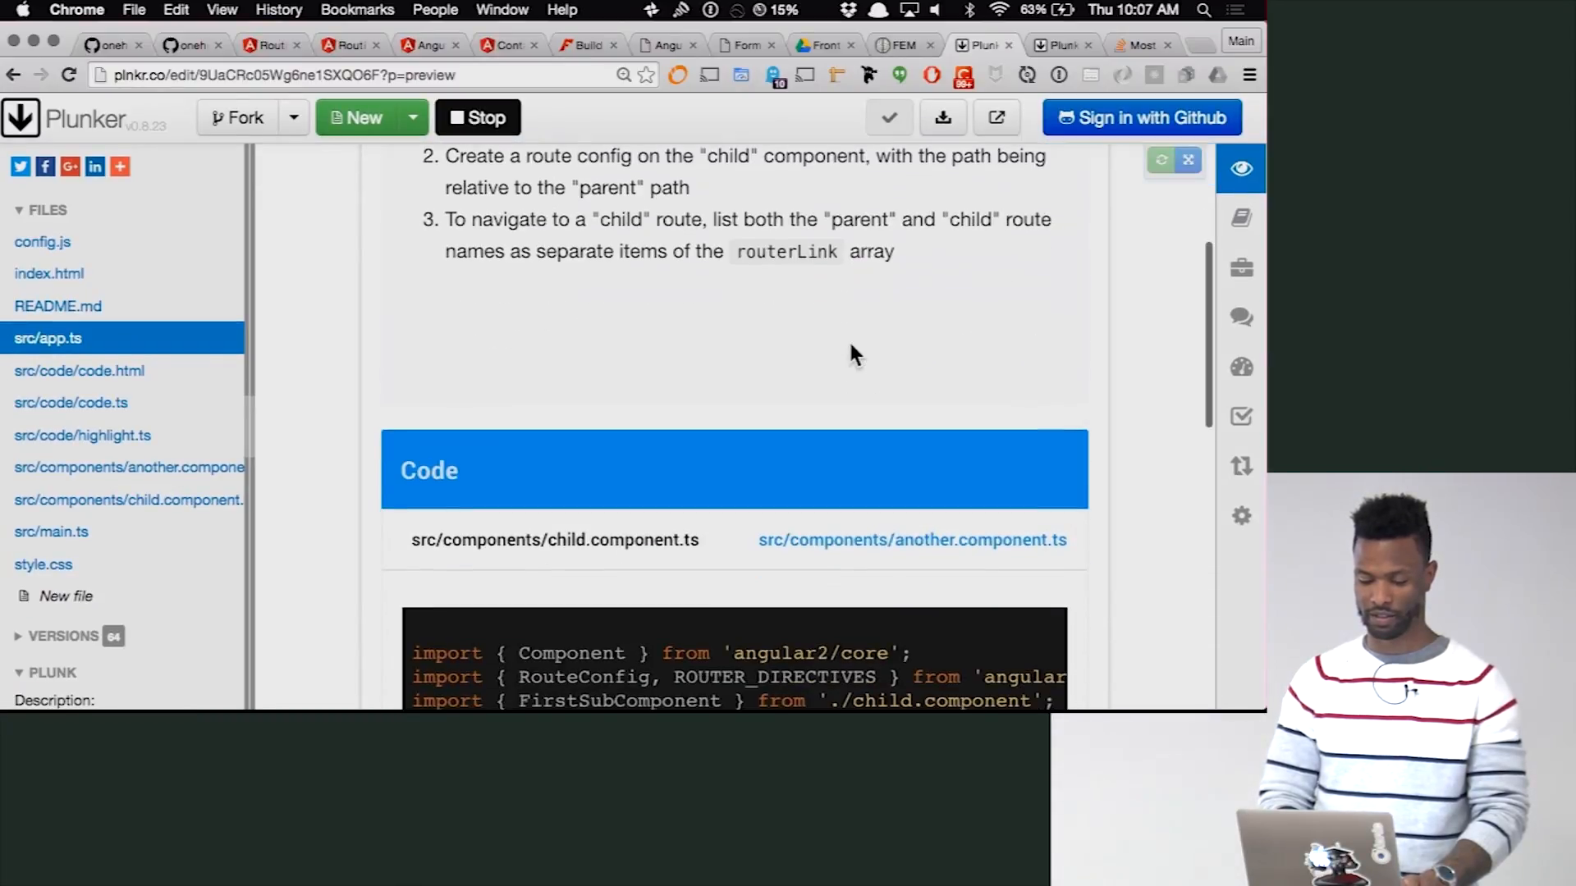
{"action": "mouse_move", "coordinate": [1000, 171]}
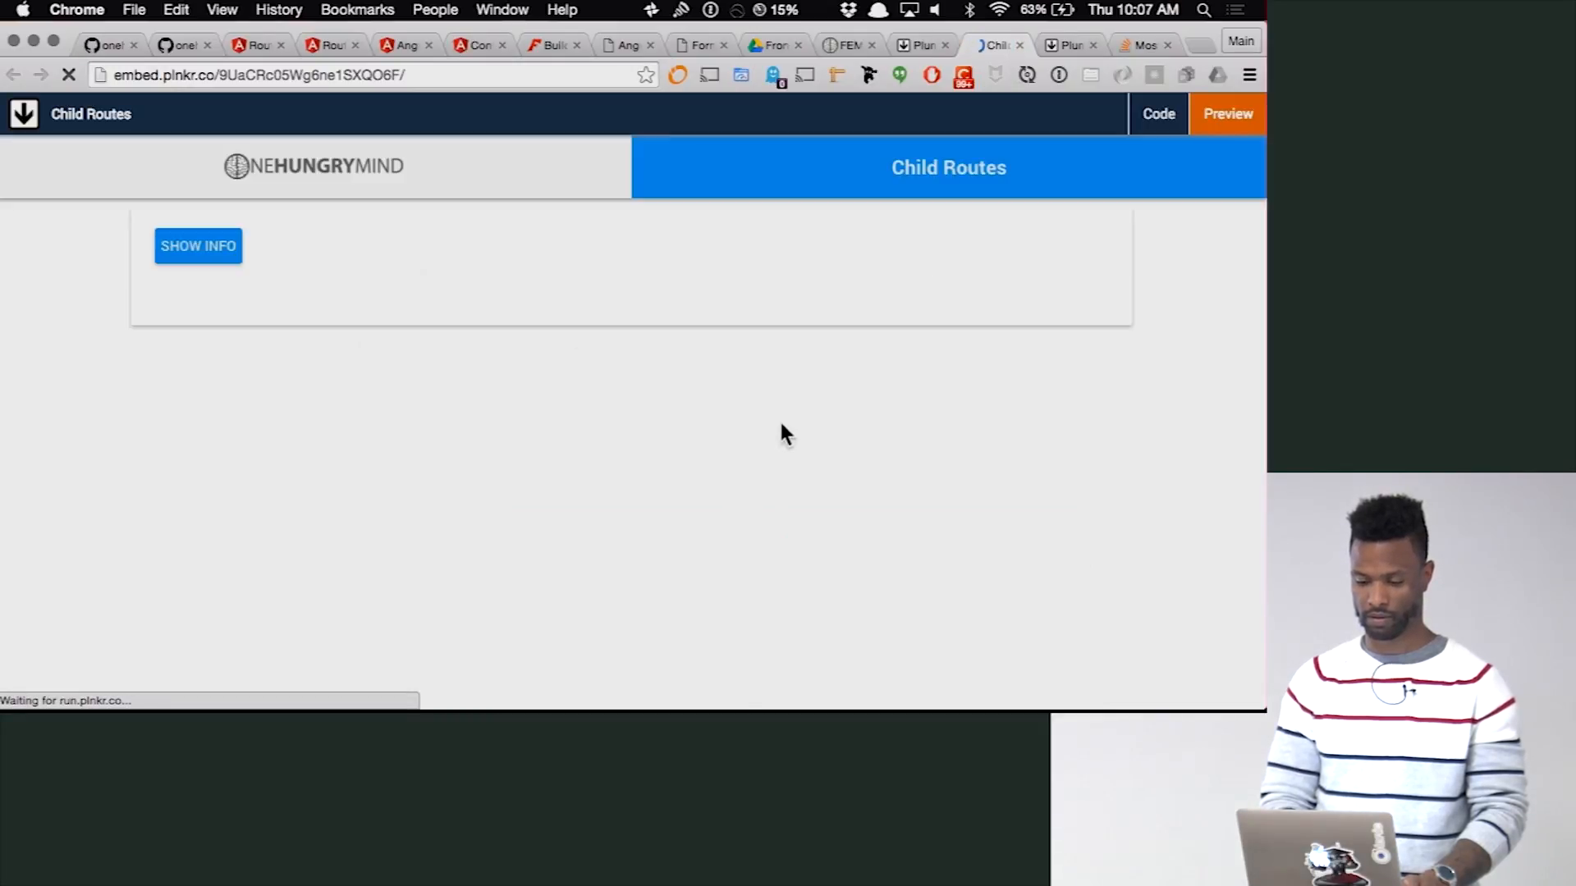
- Follow the Another Component link so the output renders 'another component!' with 'sub-component 1!' nested
{"action": "left_click", "coordinate": [197, 247]}
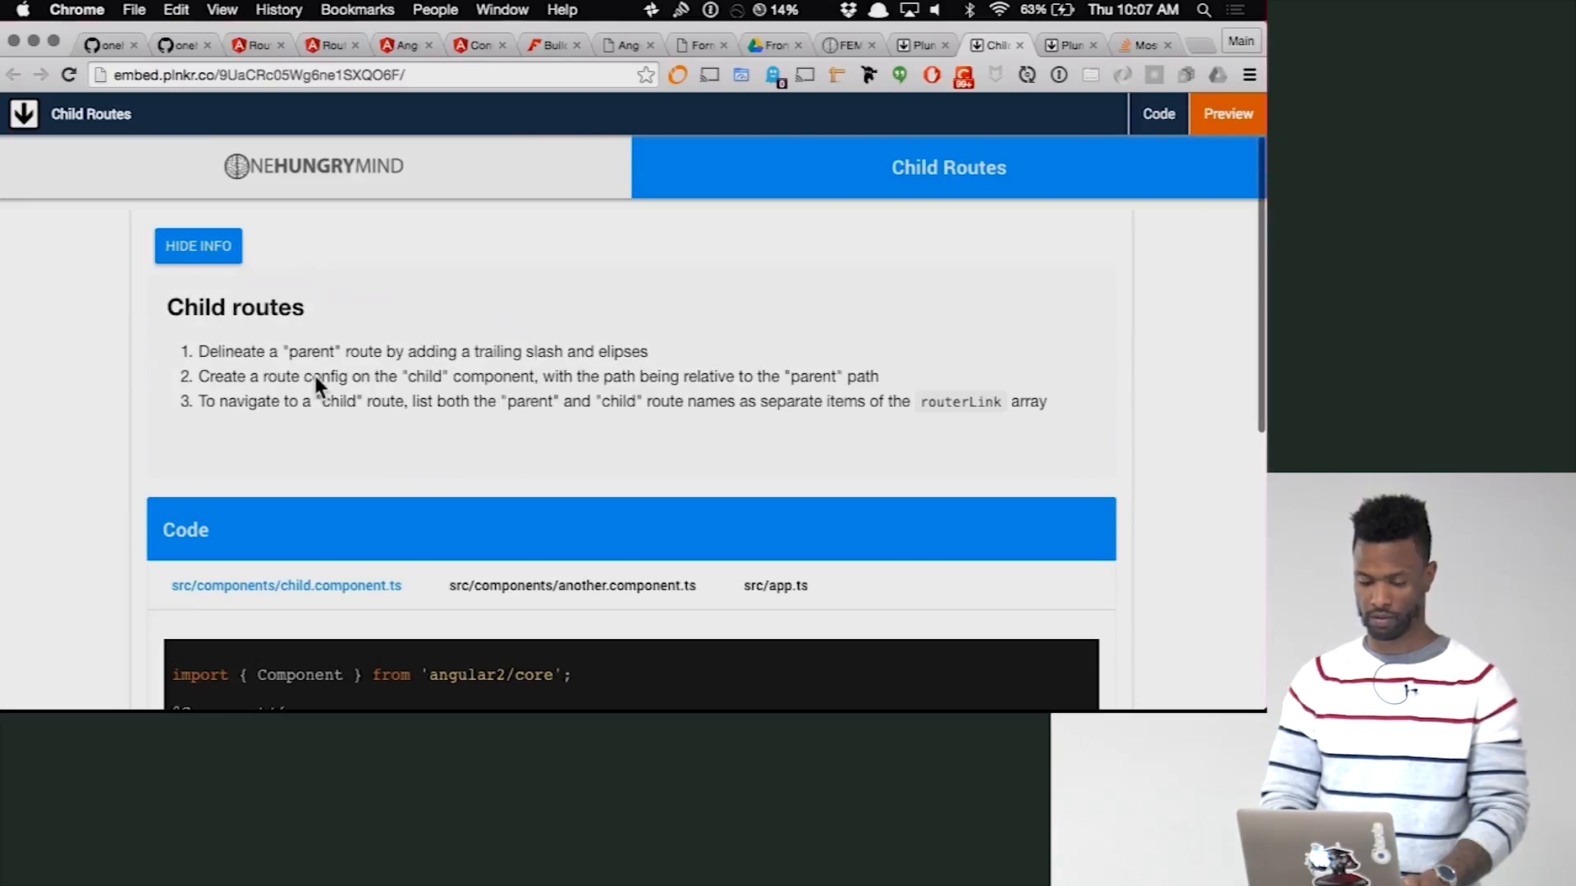
{"action": "scroll", "scroll_direction": "down", "scroll_amount": 3}
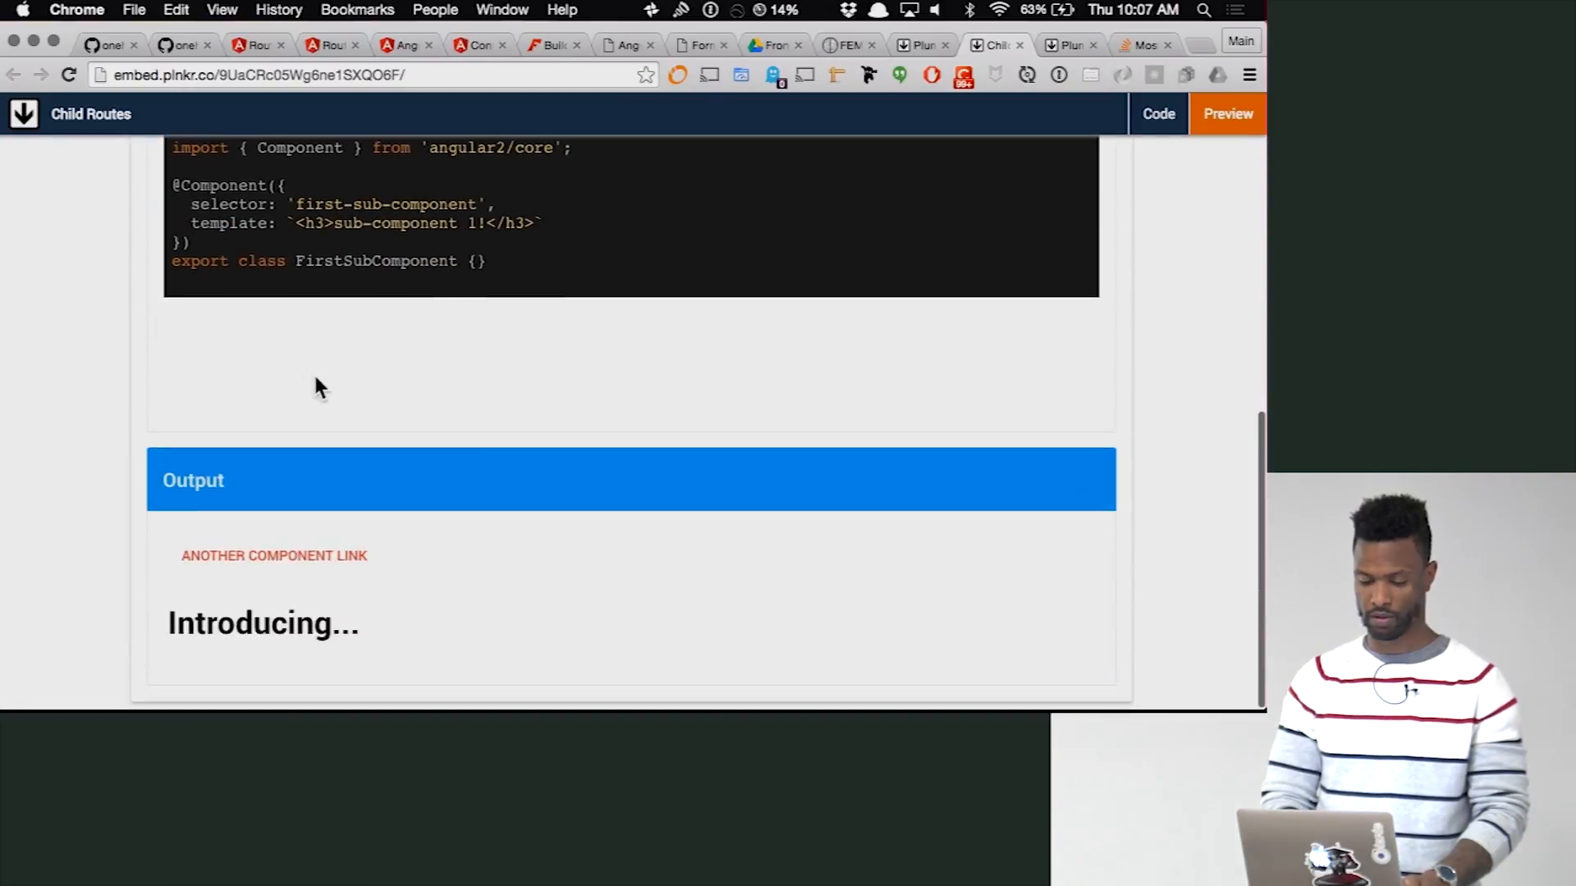
{"action": "left_click", "coordinate": [274, 556]}
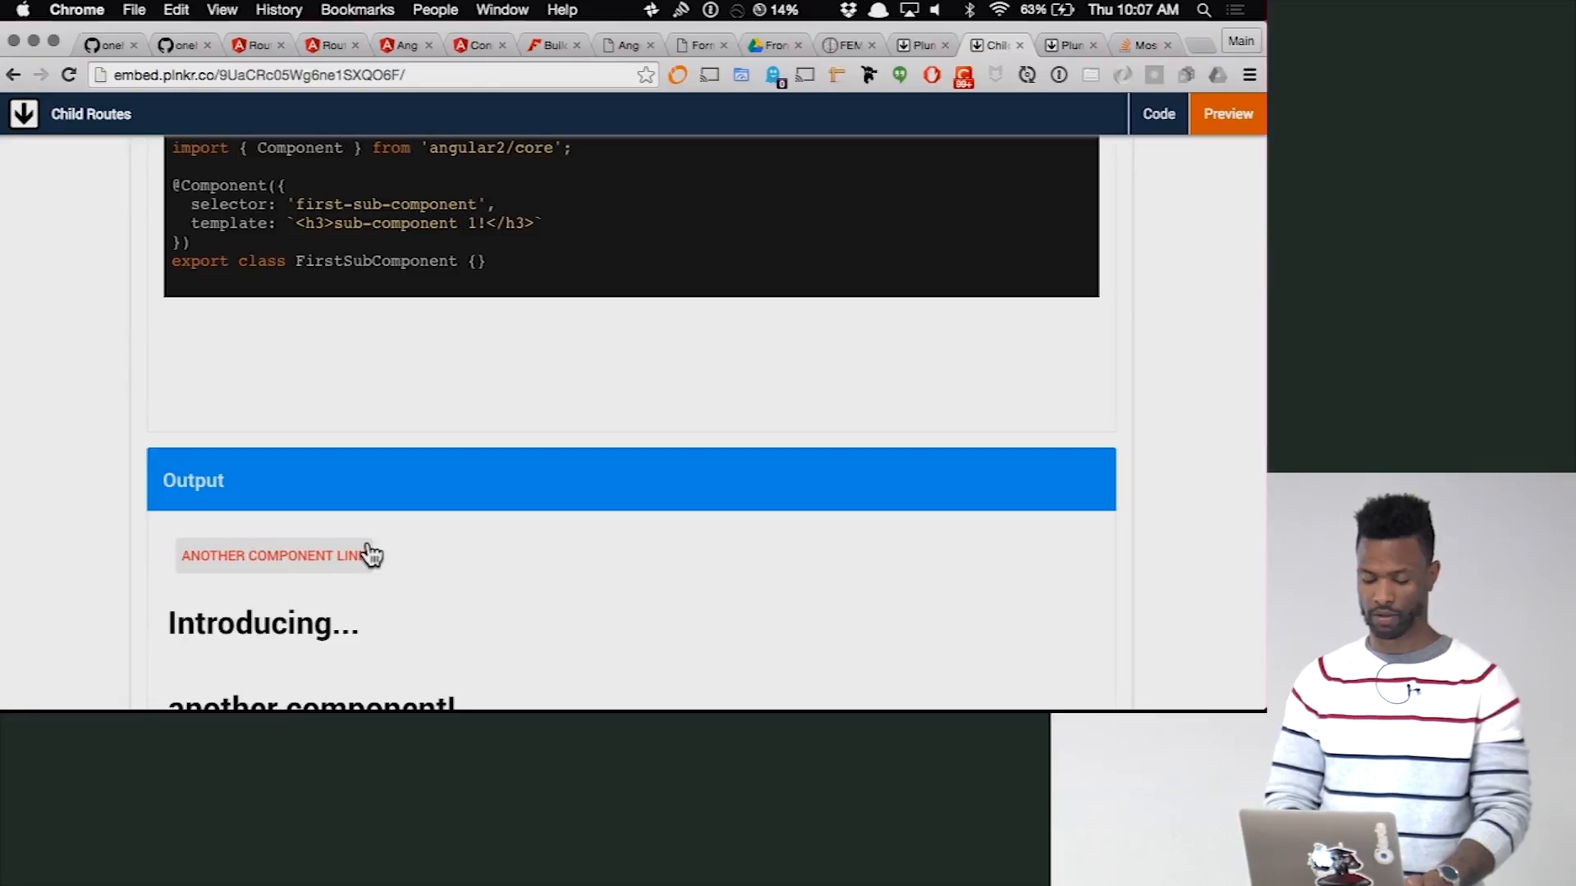
{"action": "scroll", "scroll_direction": "down", "scroll_amount": 3}
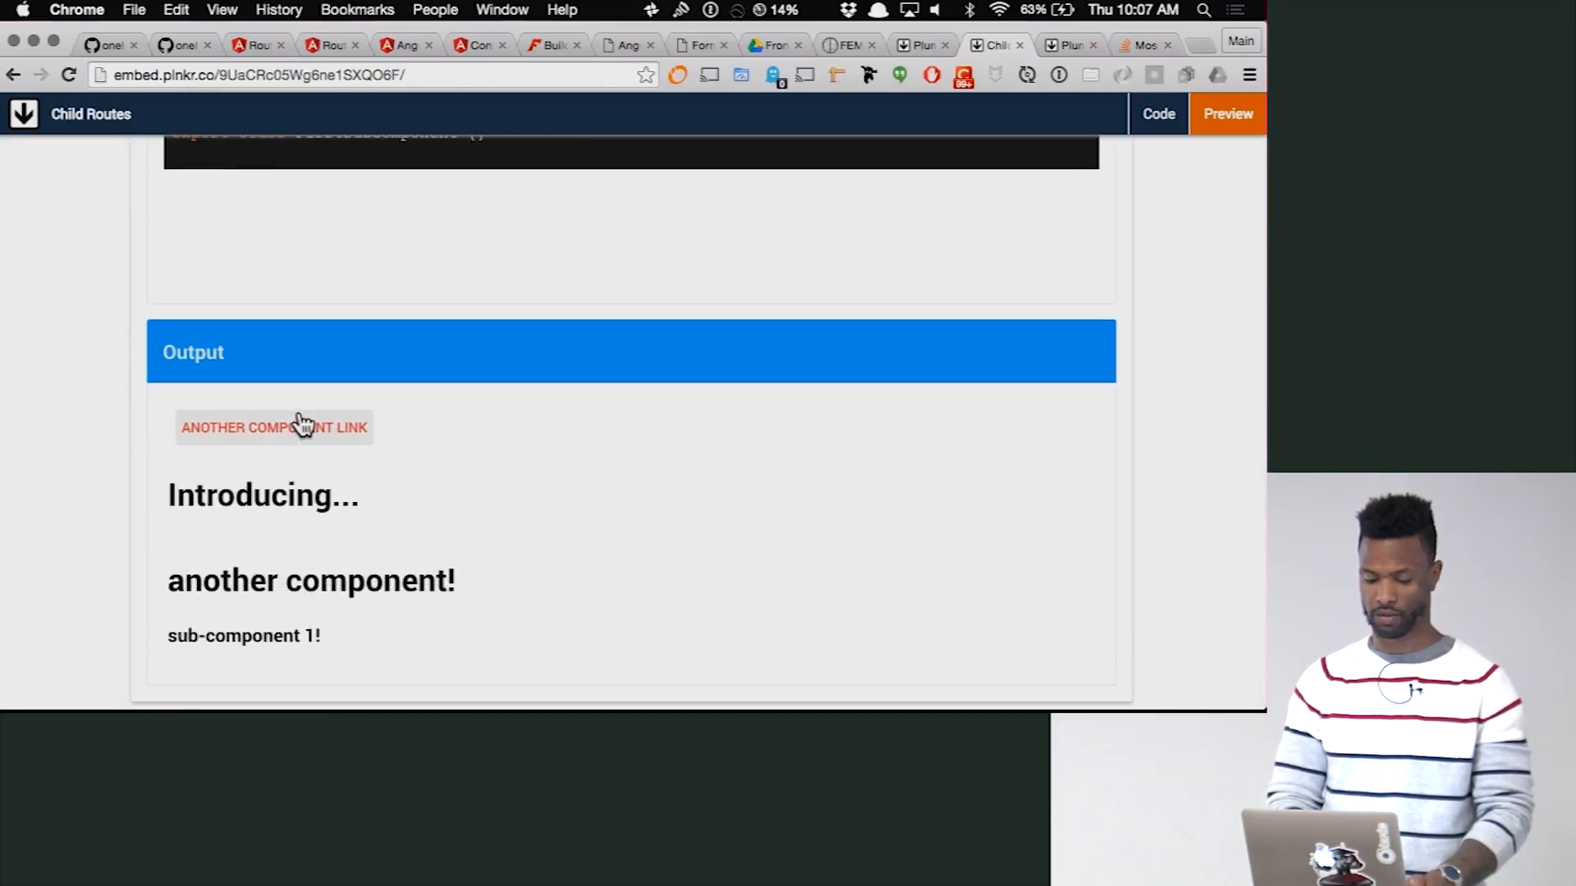
{"action": "mouse_move", "coordinate": [446, 483]}
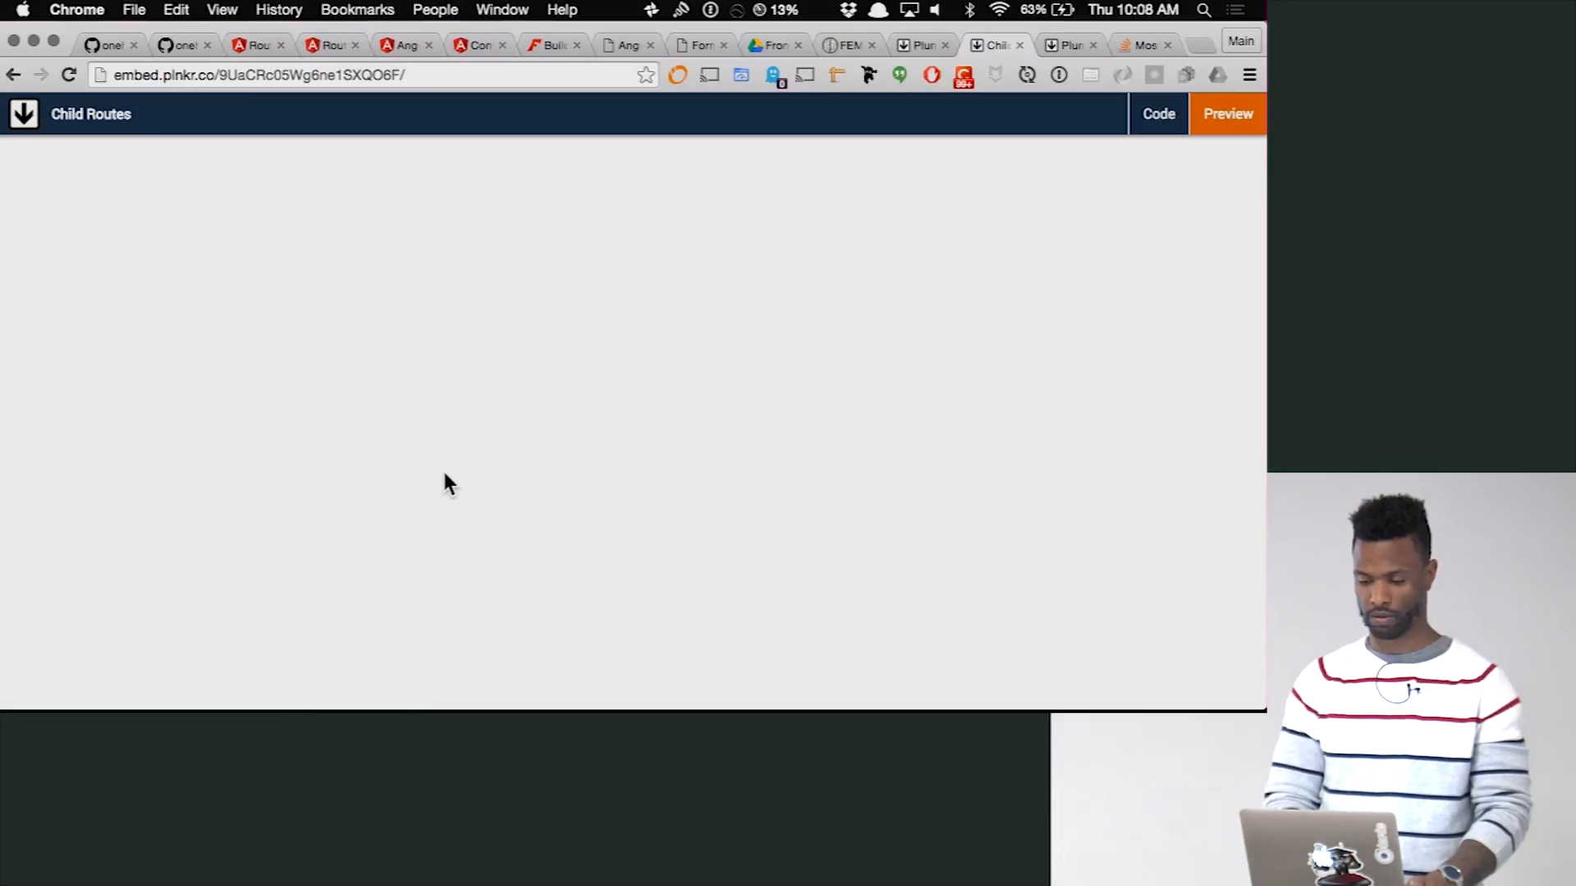
{"action": "mouse_move", "coordinate": [569, 420]}
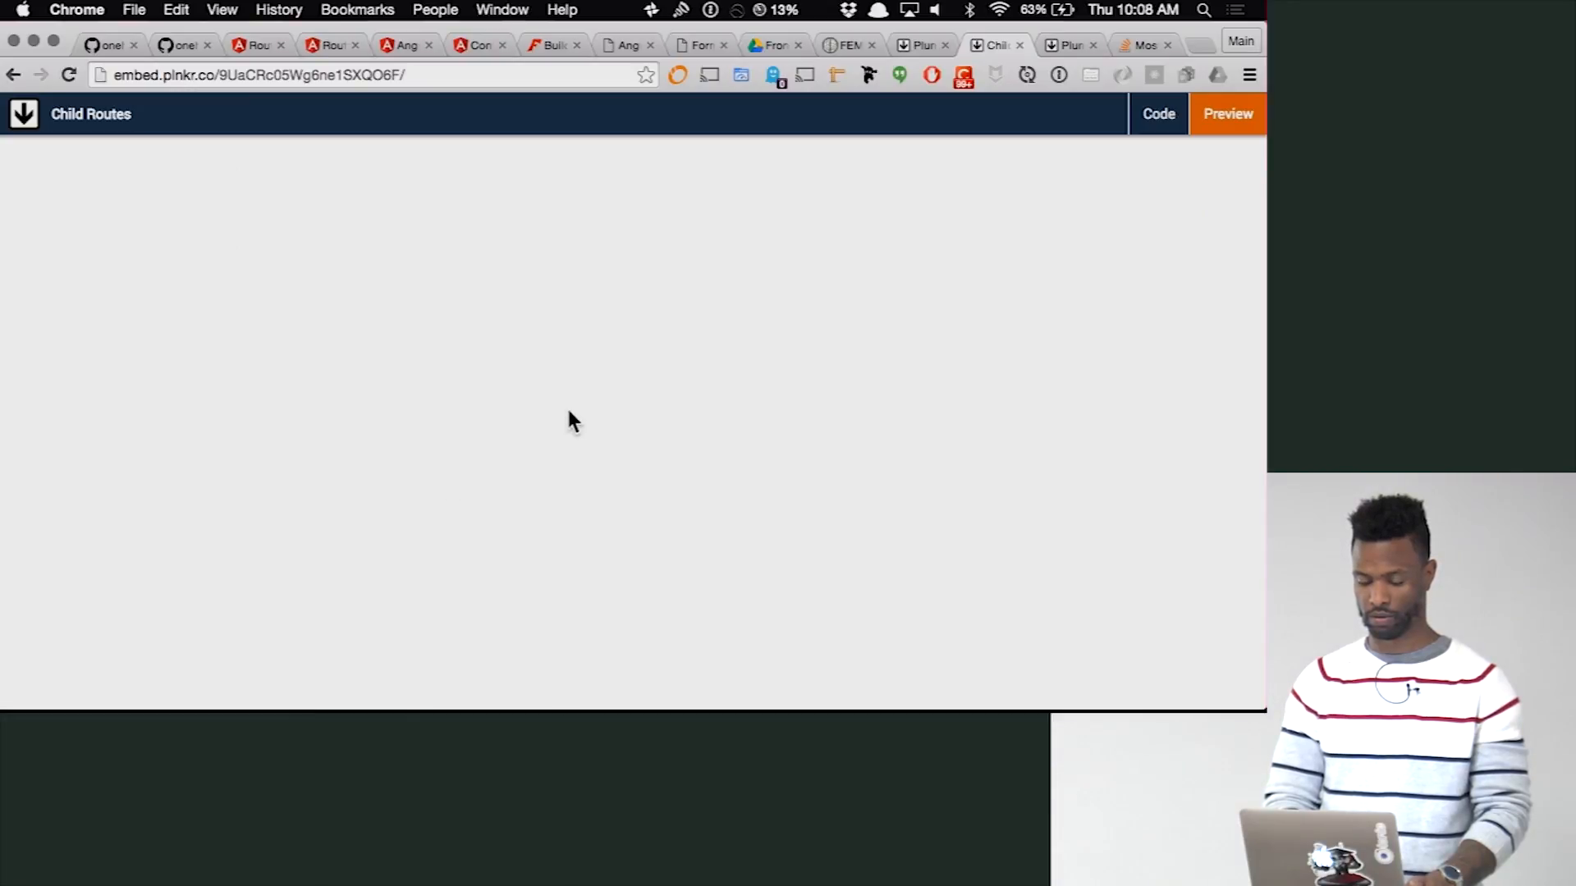
{"action": "mouse_move", "coordinate": [962, 271]}
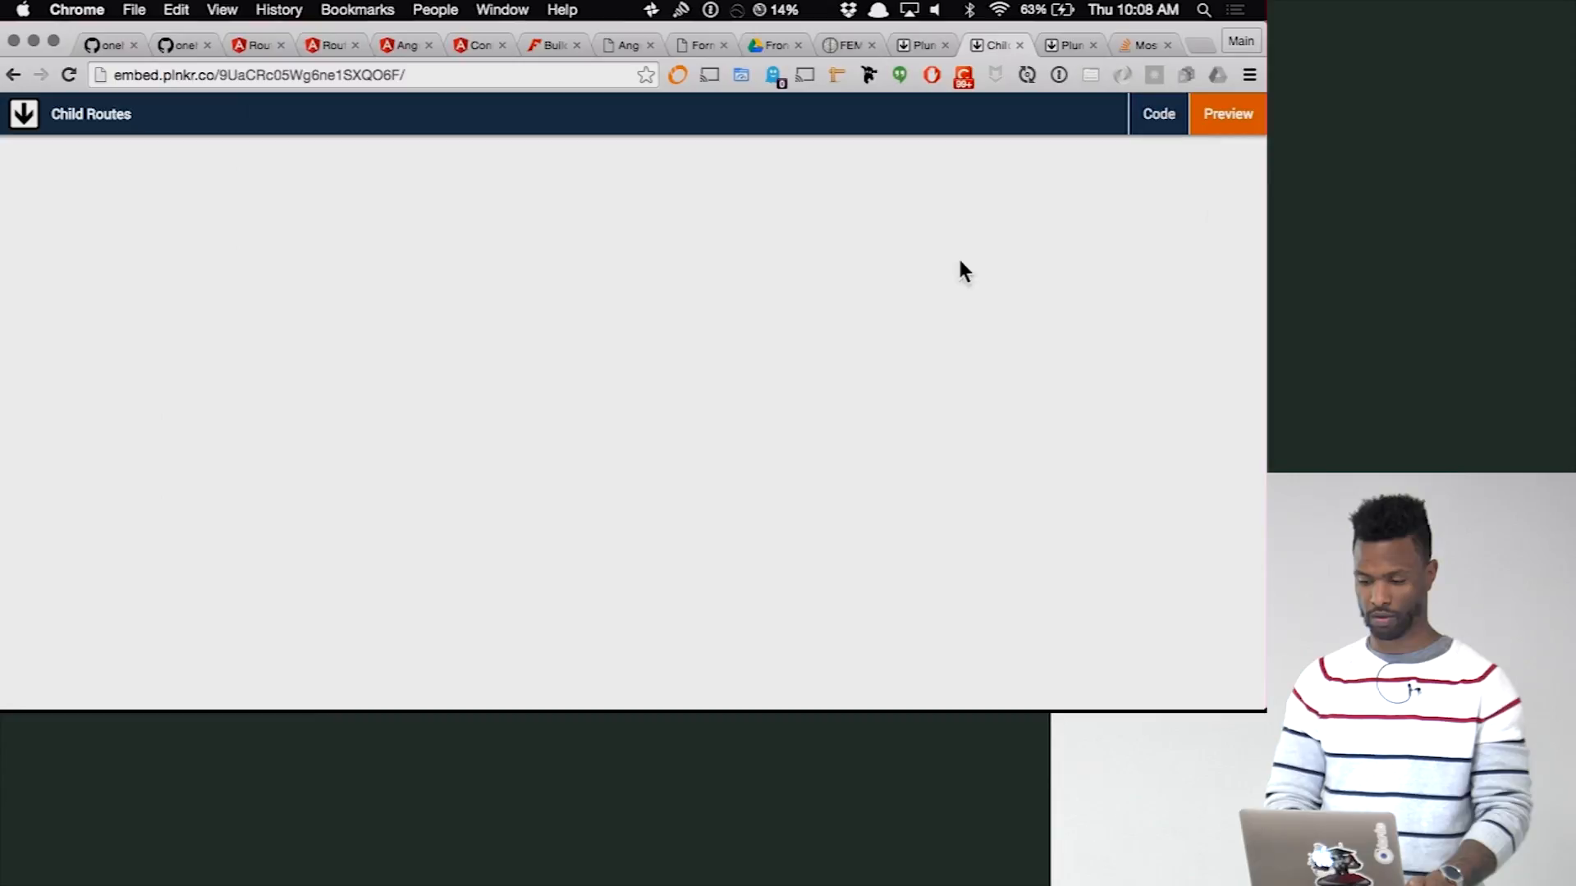
{"action": "mouse_move", "coordinate": [1154, 294]}
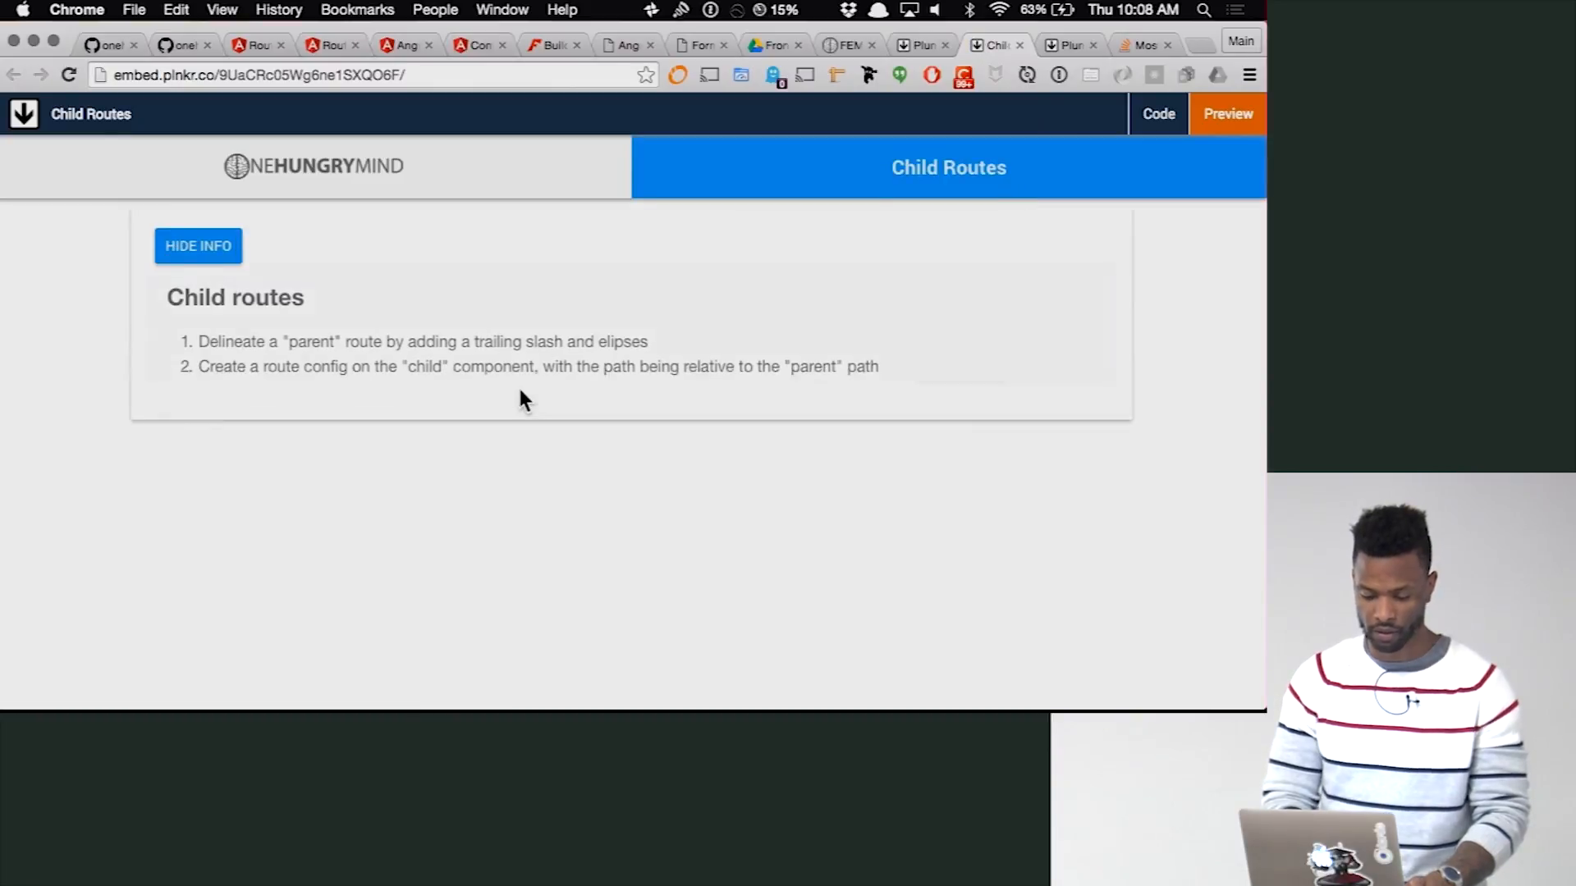
{"action": "scroll", "scroll_direction": "down", "scroll_amount": 3}
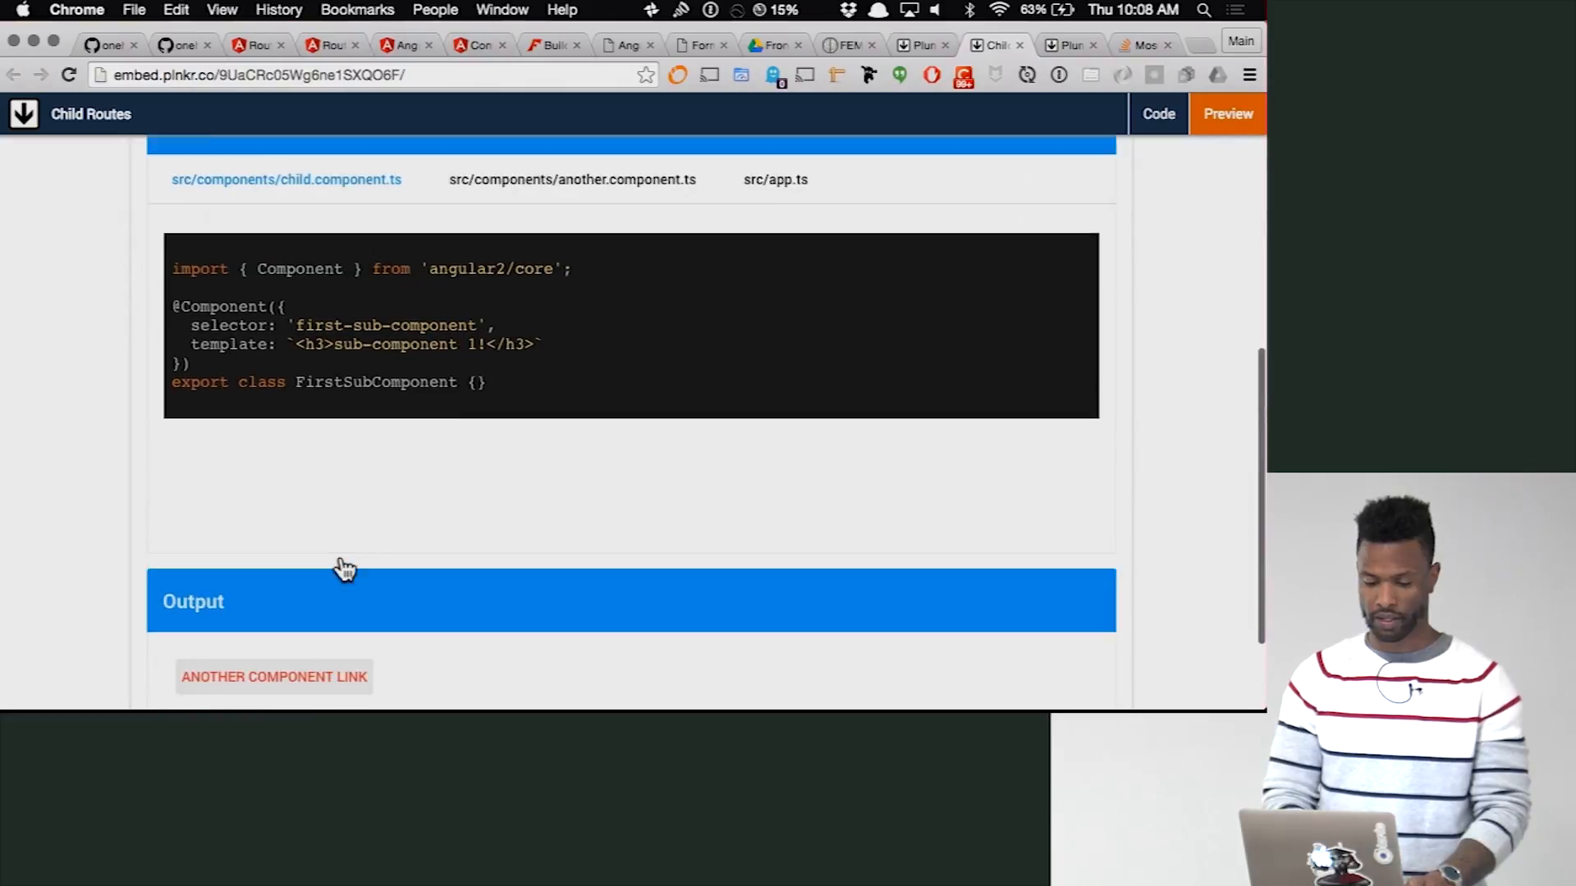
{"action": "left_click", "coordinate": [775, 192]}
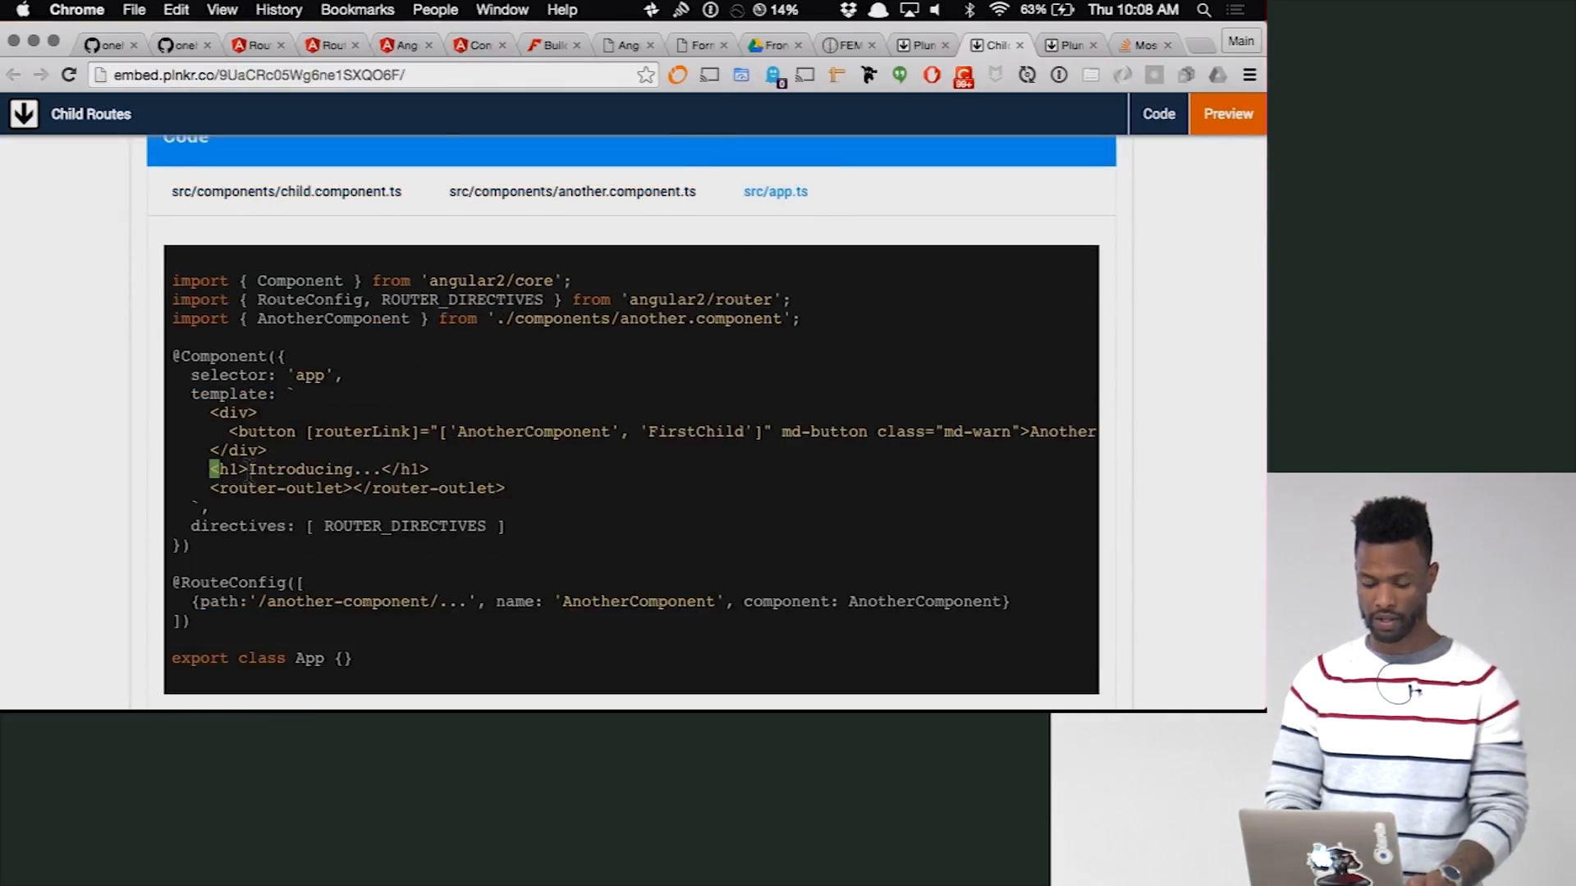
{"action": "double_click", "coordinate": [317, 470]}
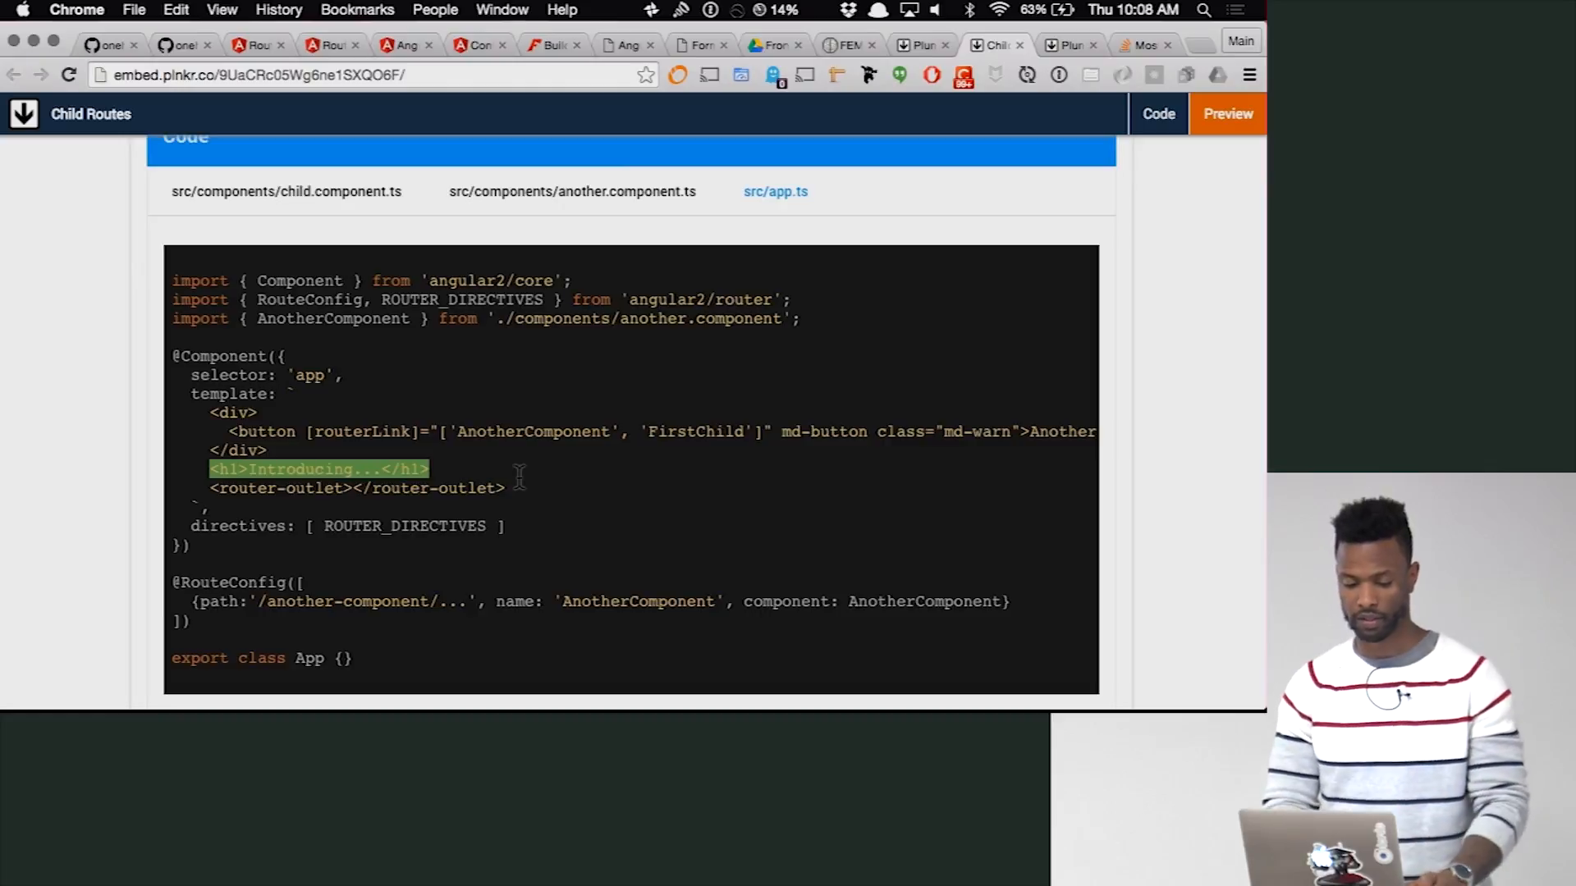
{"action": "scroll", "scroll_direction": "down", "scroll_amount": 3}
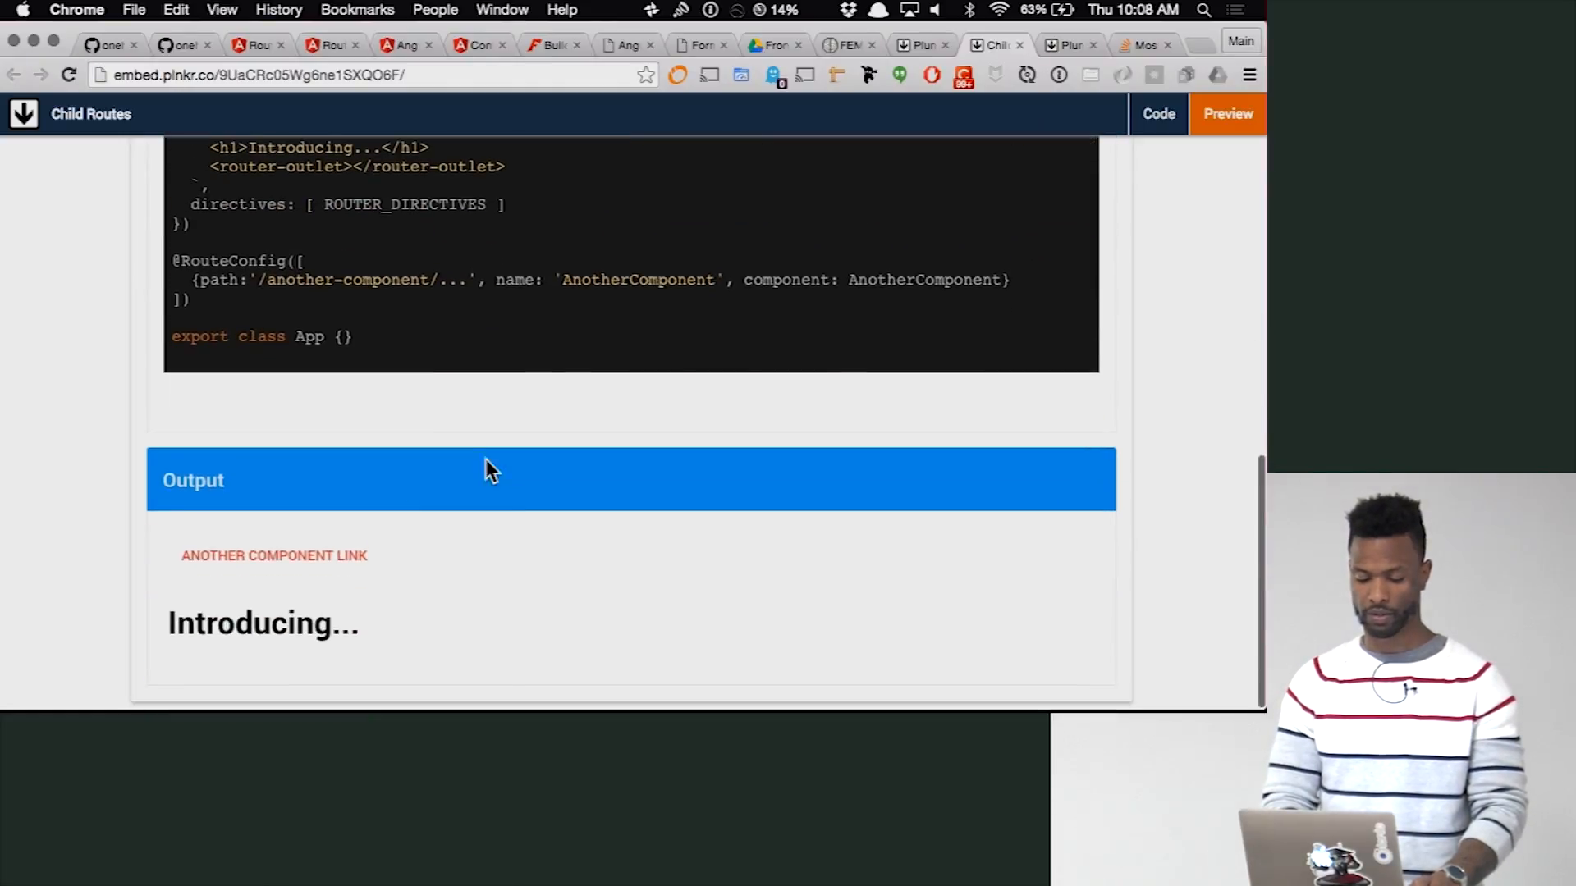
{"action": "mouse_move", "coordinate": [302, 611]}
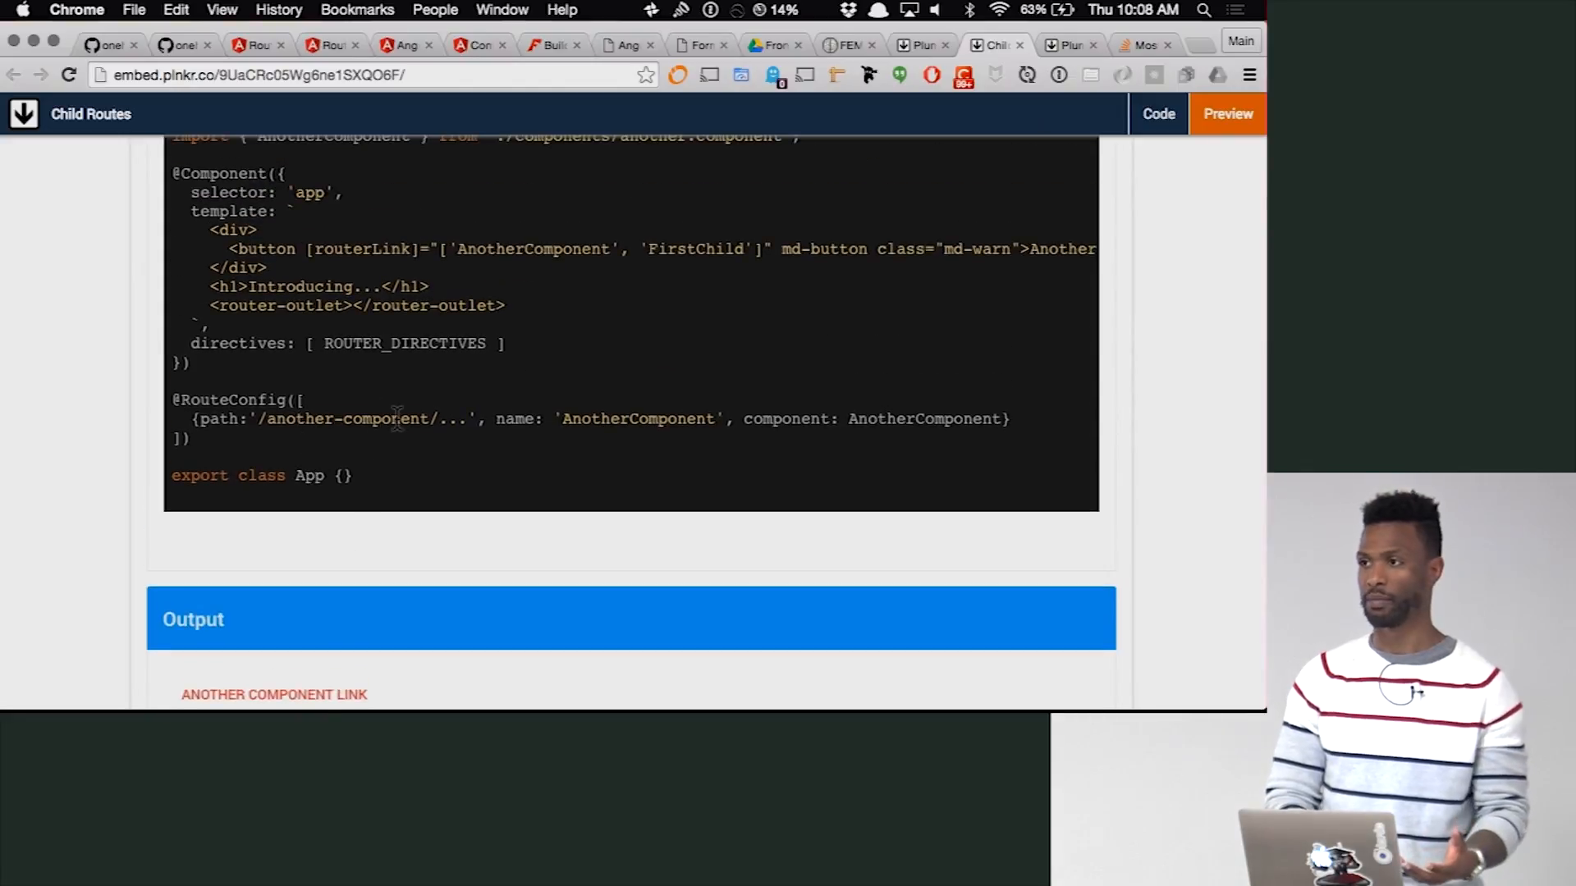
{"action": "scroll", "scroll_direction": "down", "scroll_amount": 3}
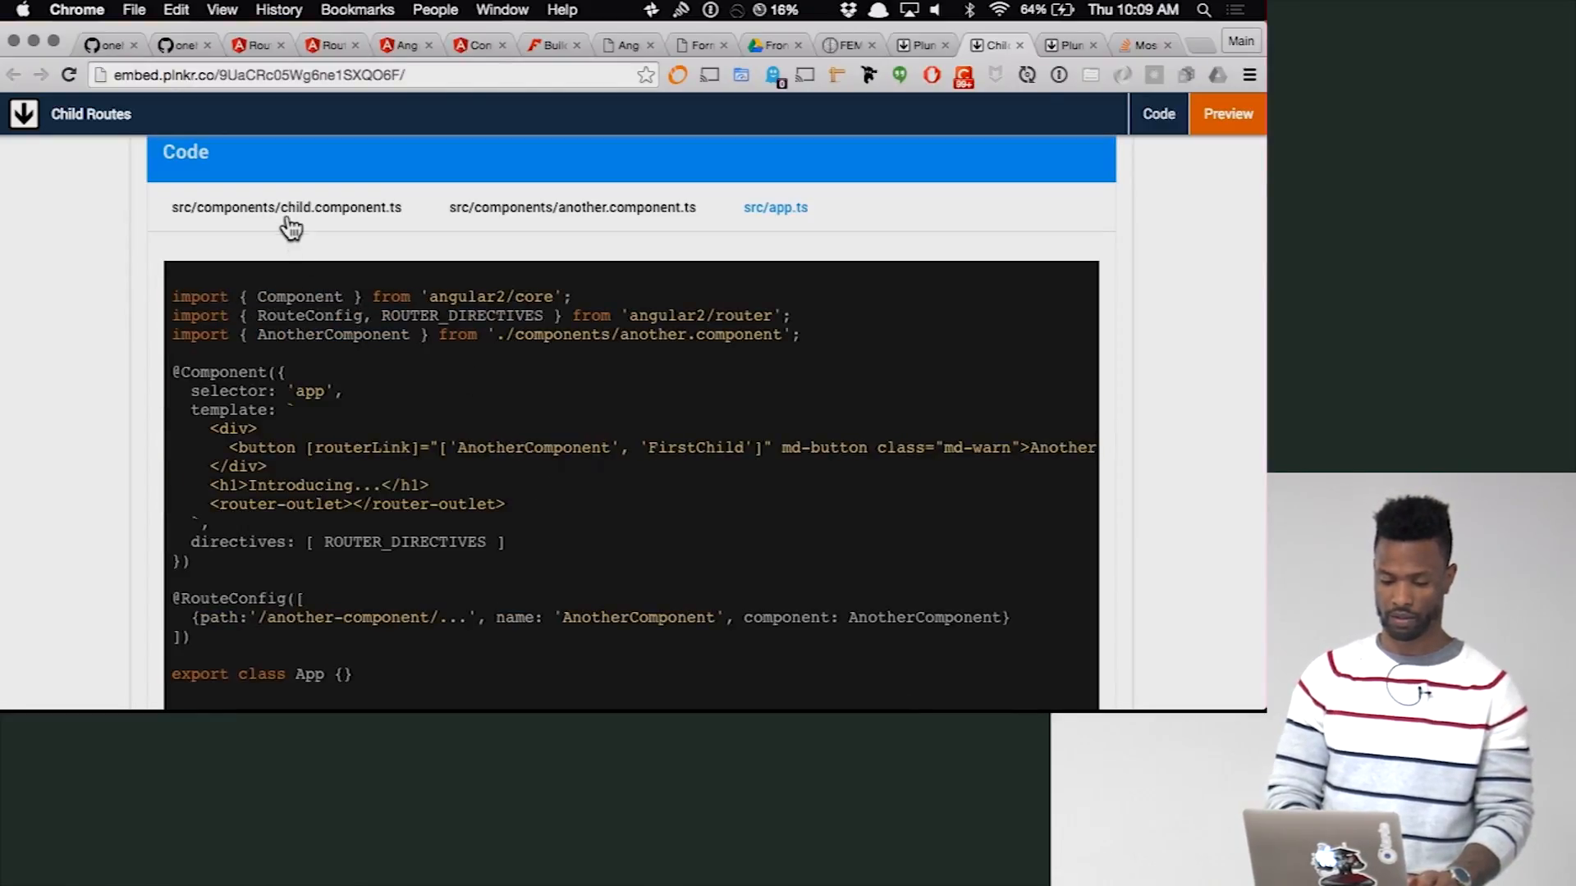
{"action": "left_click", "coordinate": [286, 207]}
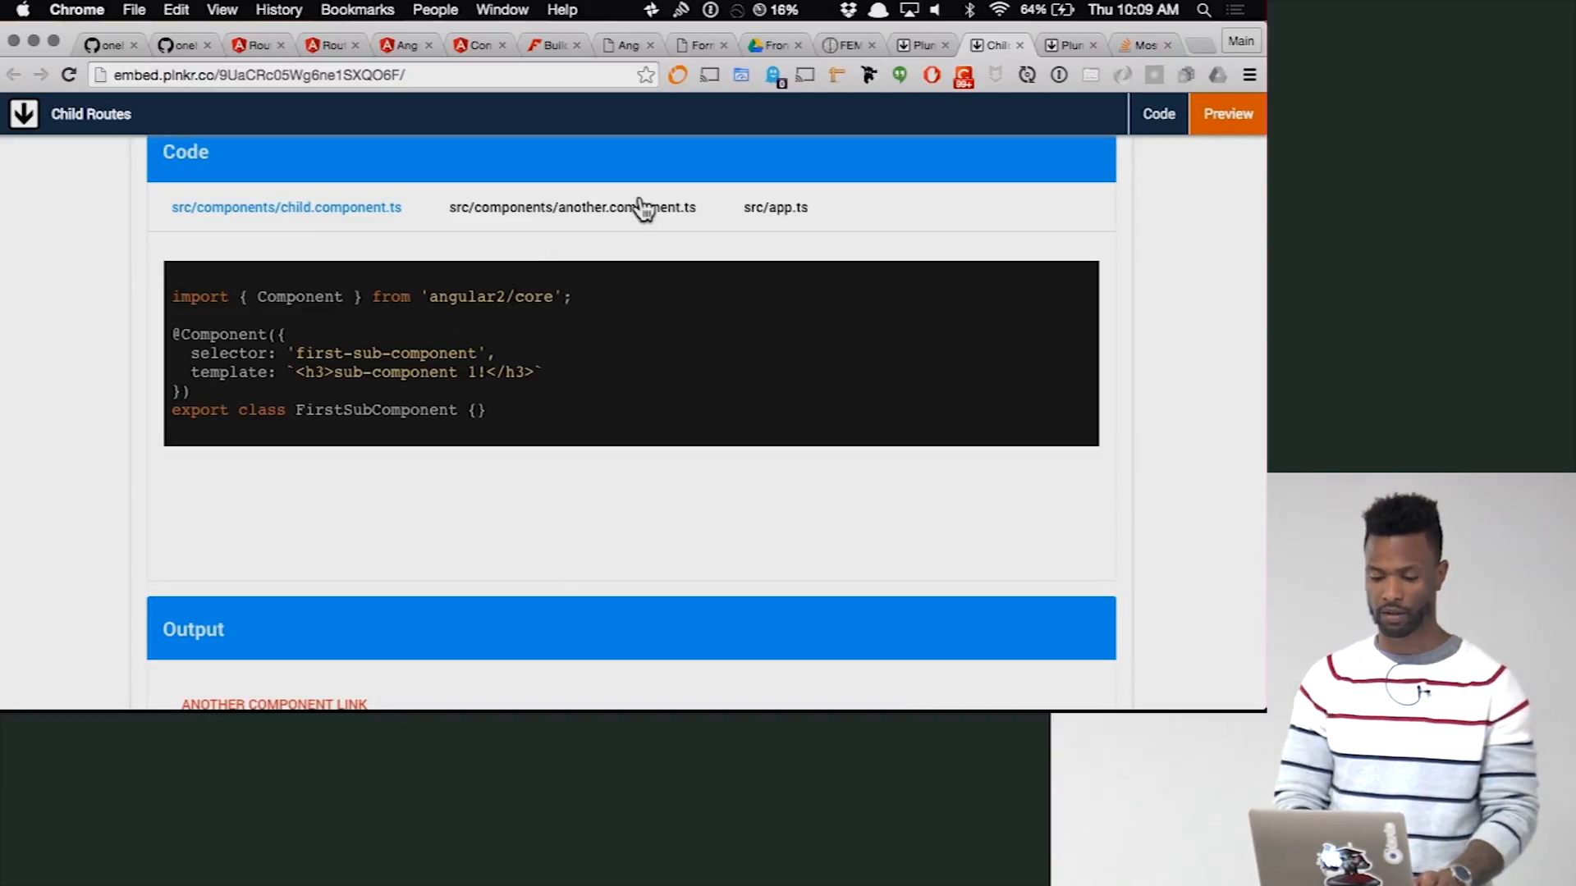
{"action": "left_click", "coordinate": [775, 207]}
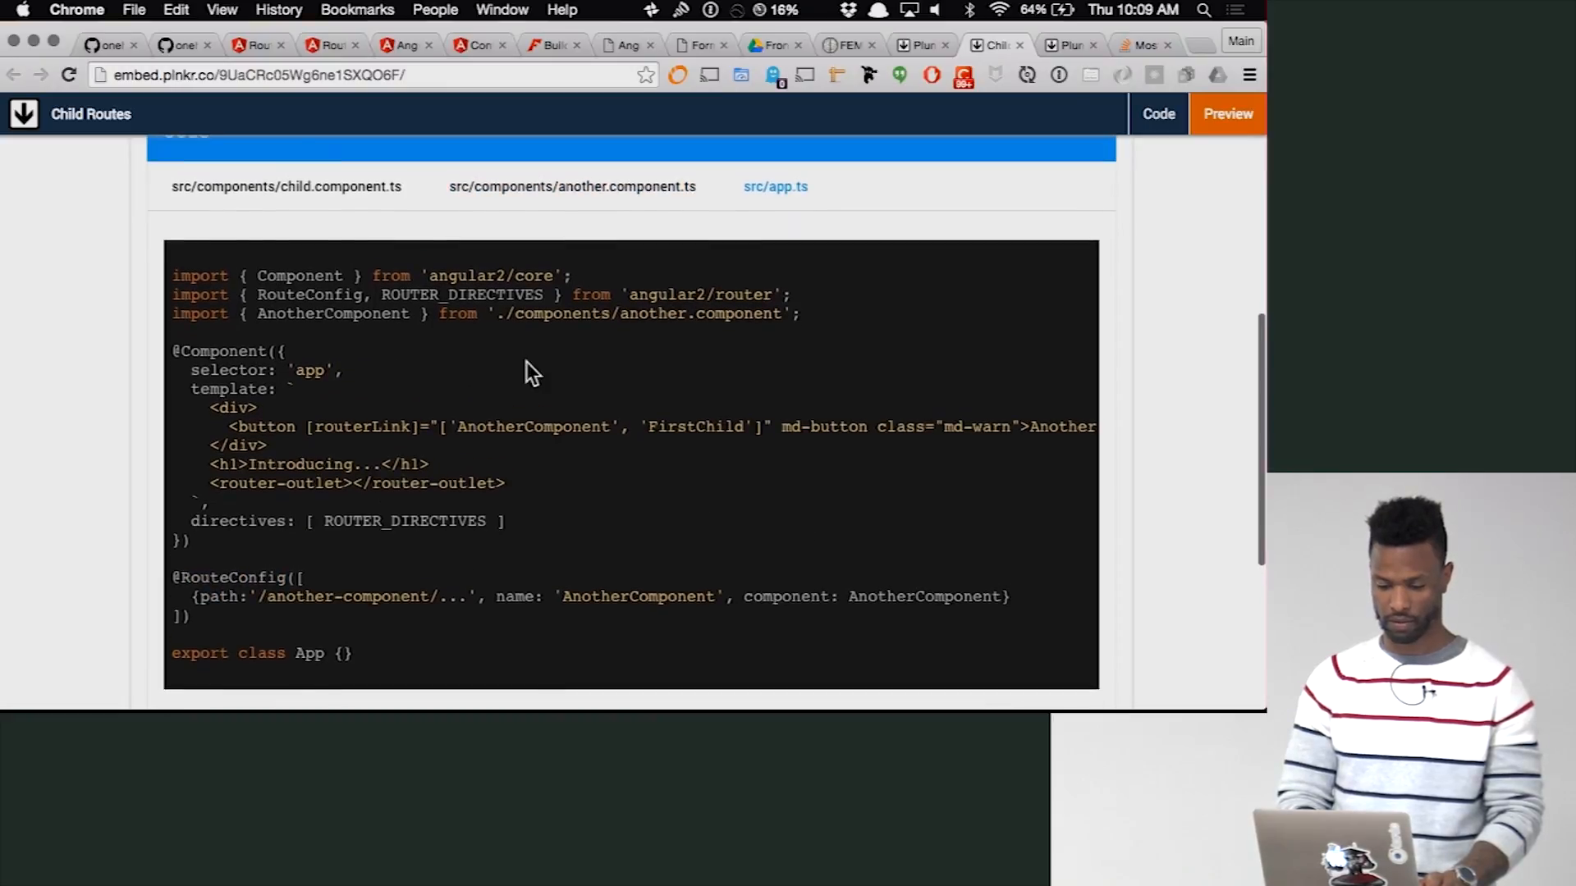
{"action": "left_click", "coordinate": [572, 185]}
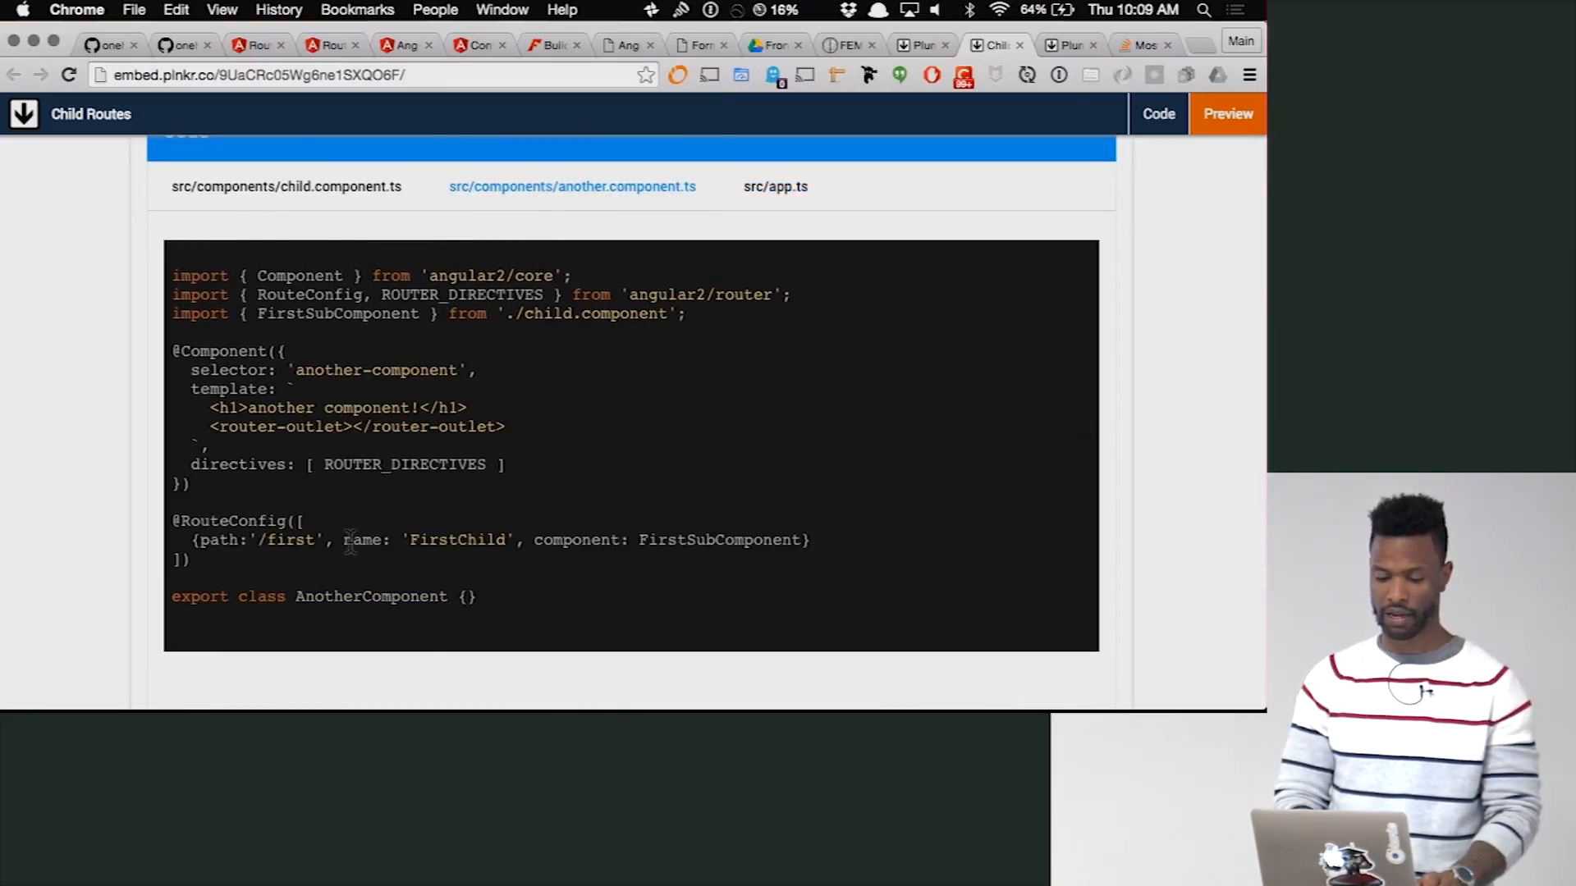
{"action": "left_click_drag", "start_coordinate": [343, 540], "coordinate": [513, 540]}
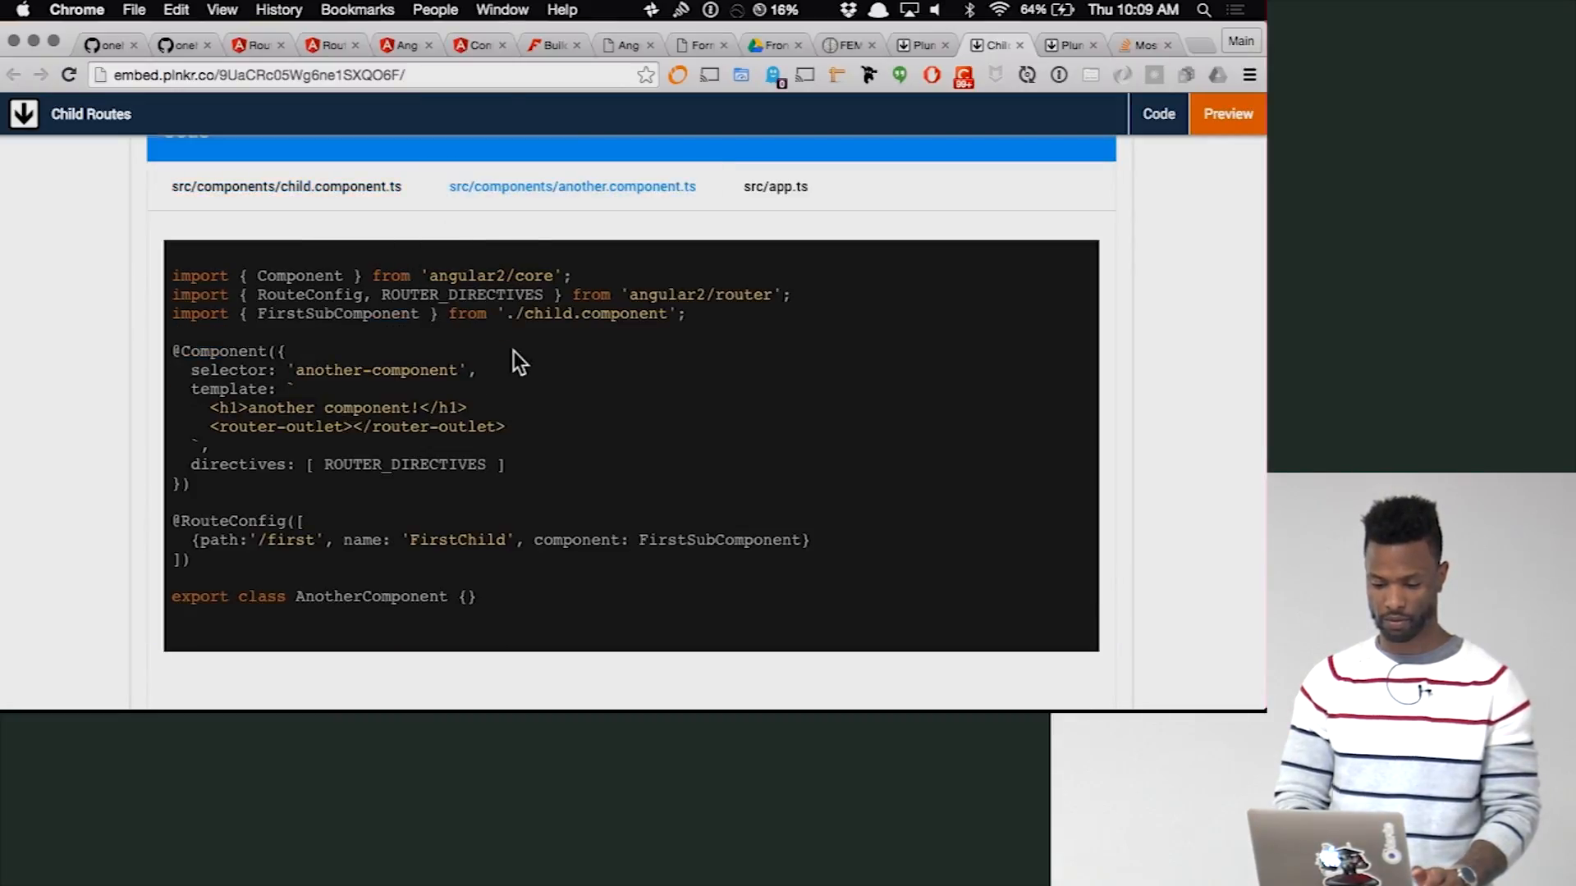
{"action": "left_click", "coordinate": [775, 186]}
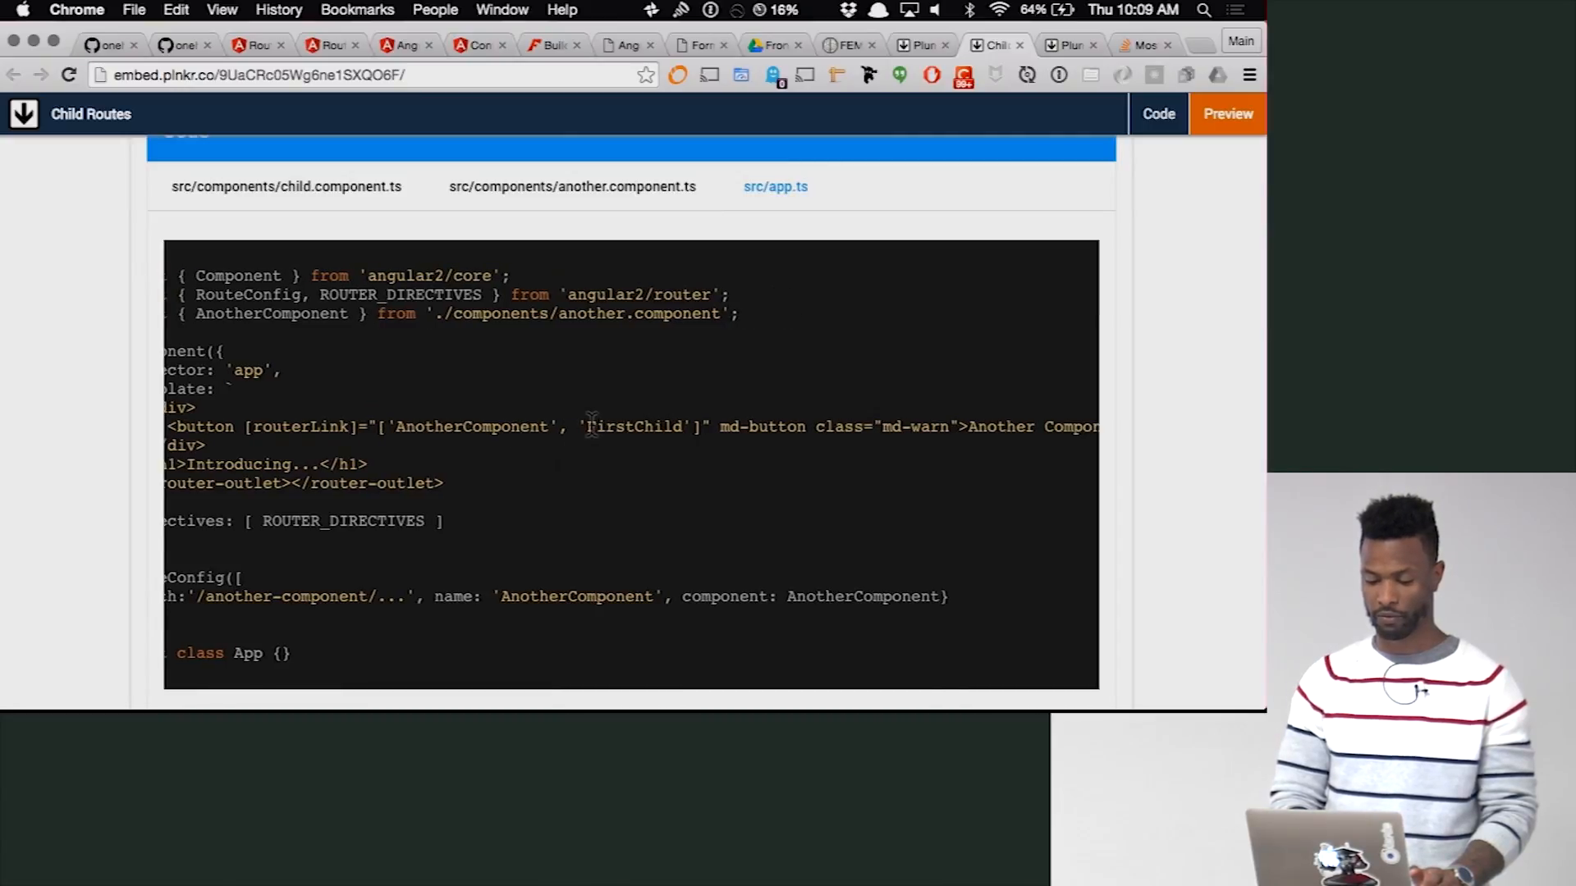
{"action": "double_click", "coordinate": [633, 427]}
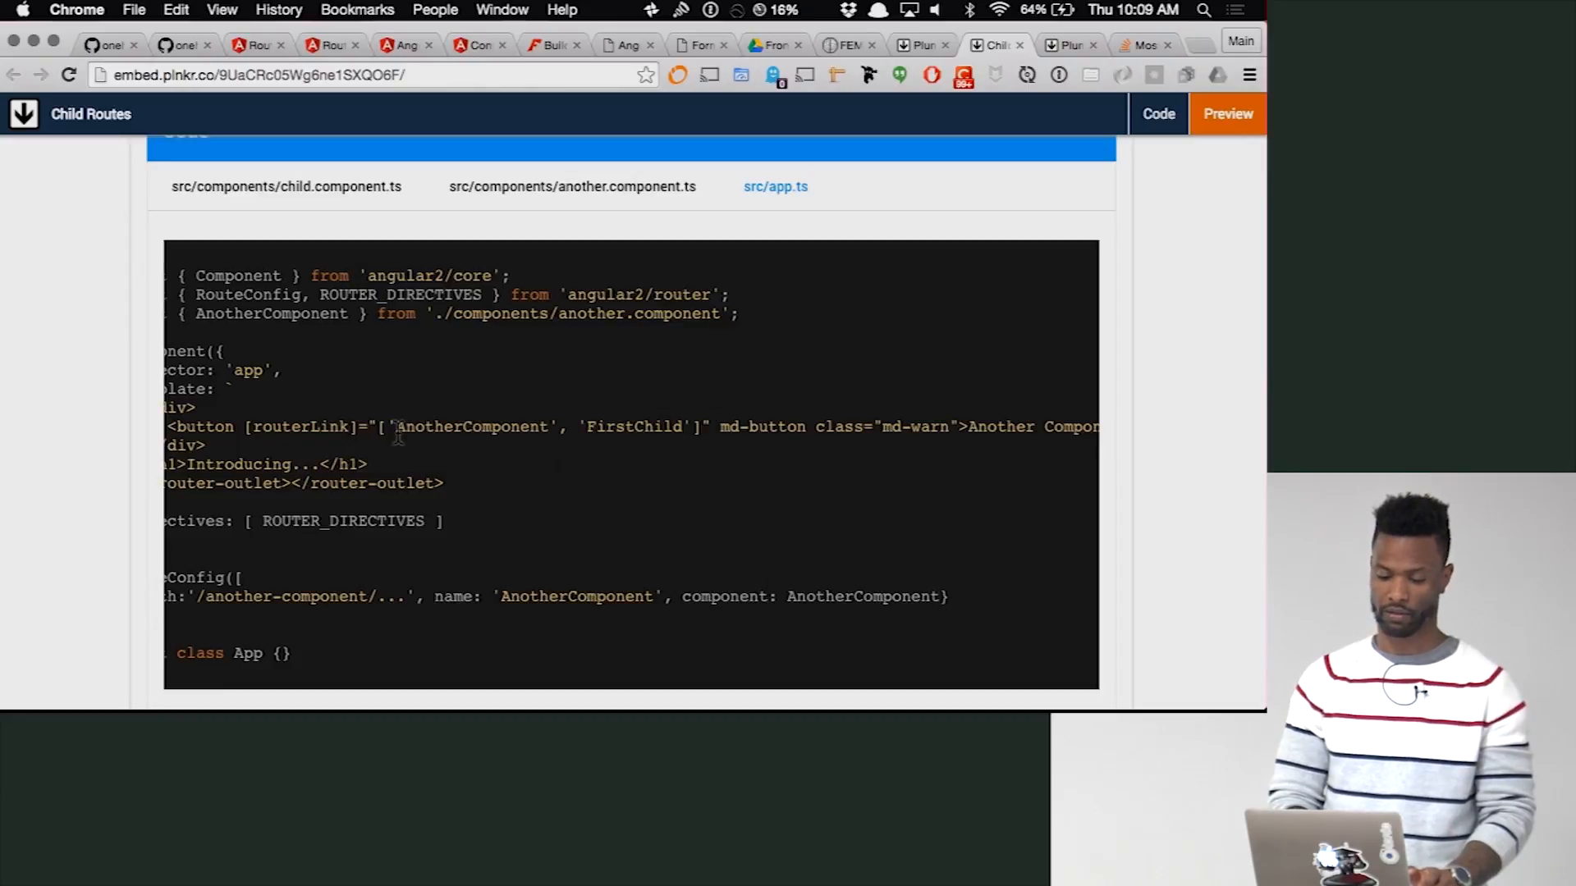
{"action": "double_click", "coordinate": [471, 427]}
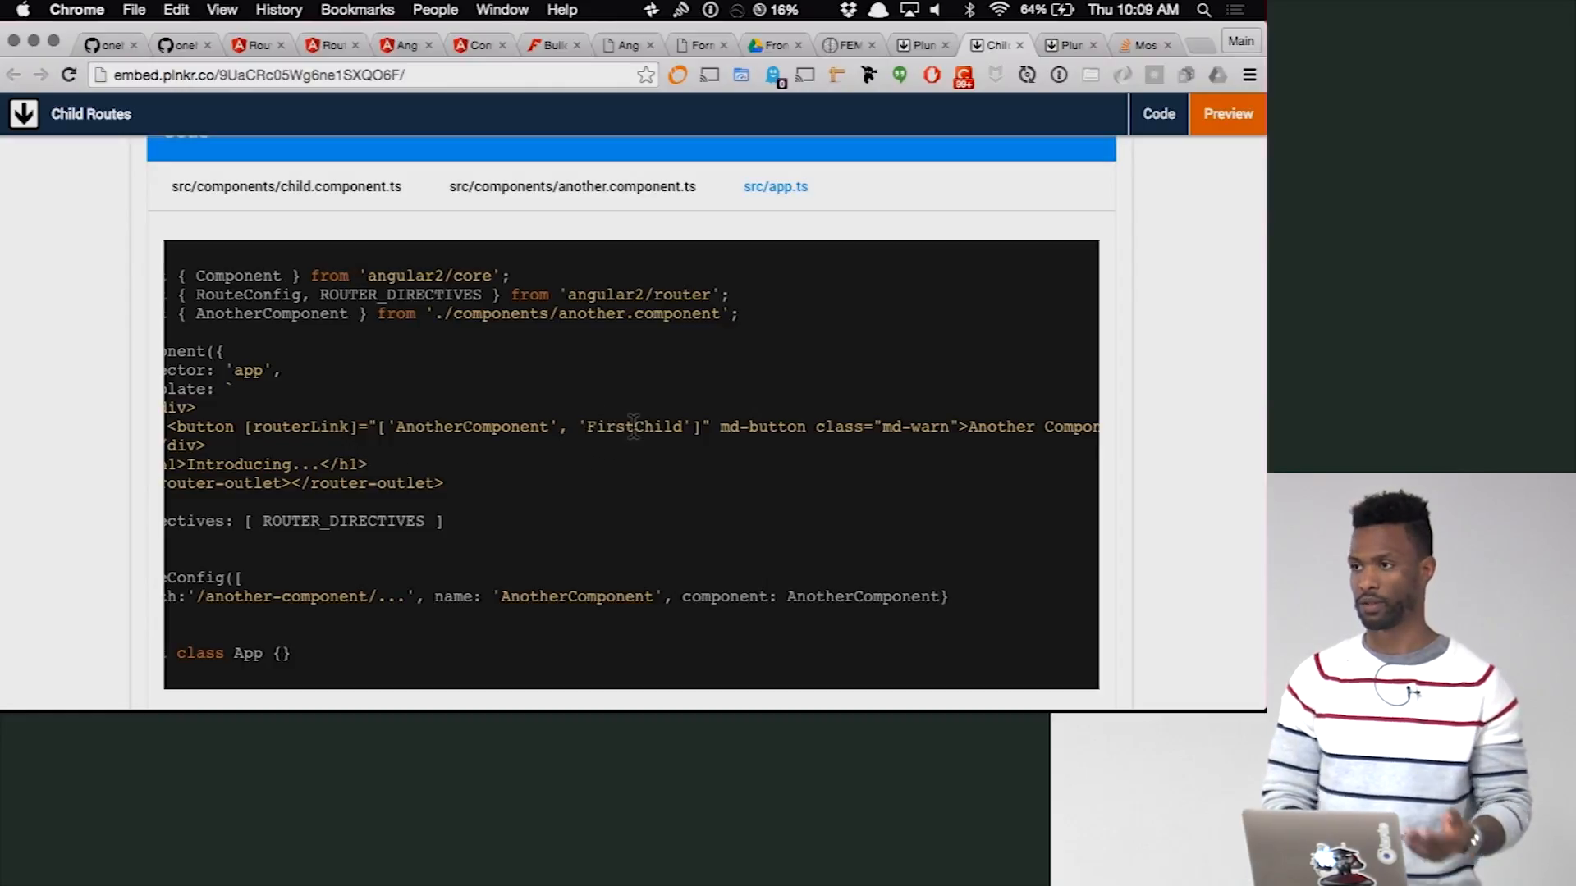
{"action": "mouse_move", "coordinate": [583, 450]}
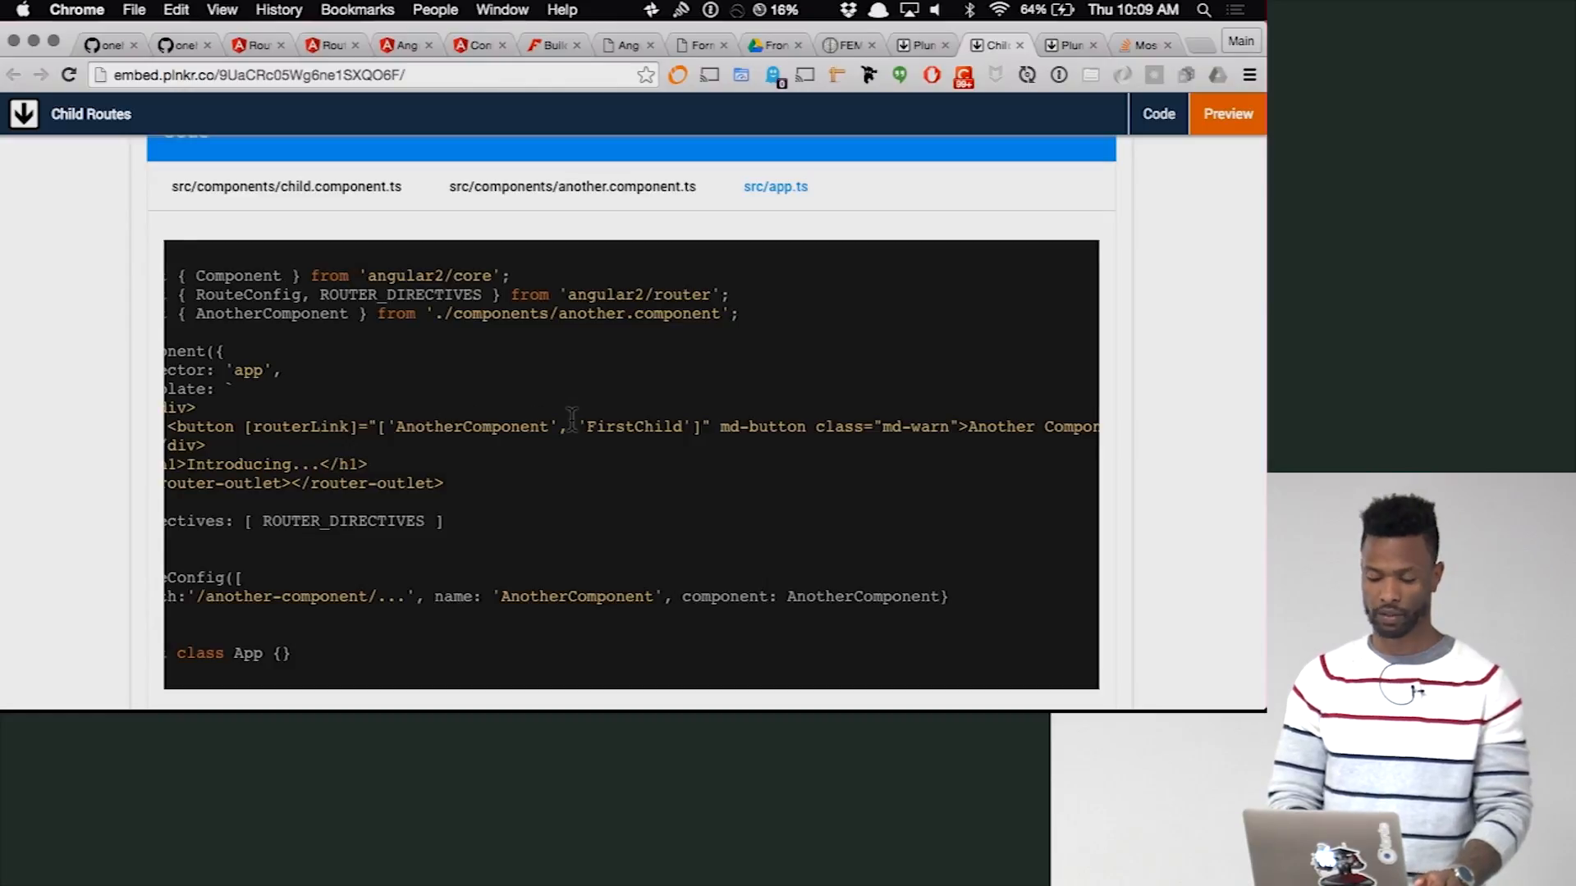
- Scroll through the Output panel and back to the child.component.ts code
{"action": "scroll", "scroll_direction": "down", "scroll_amount": 3}
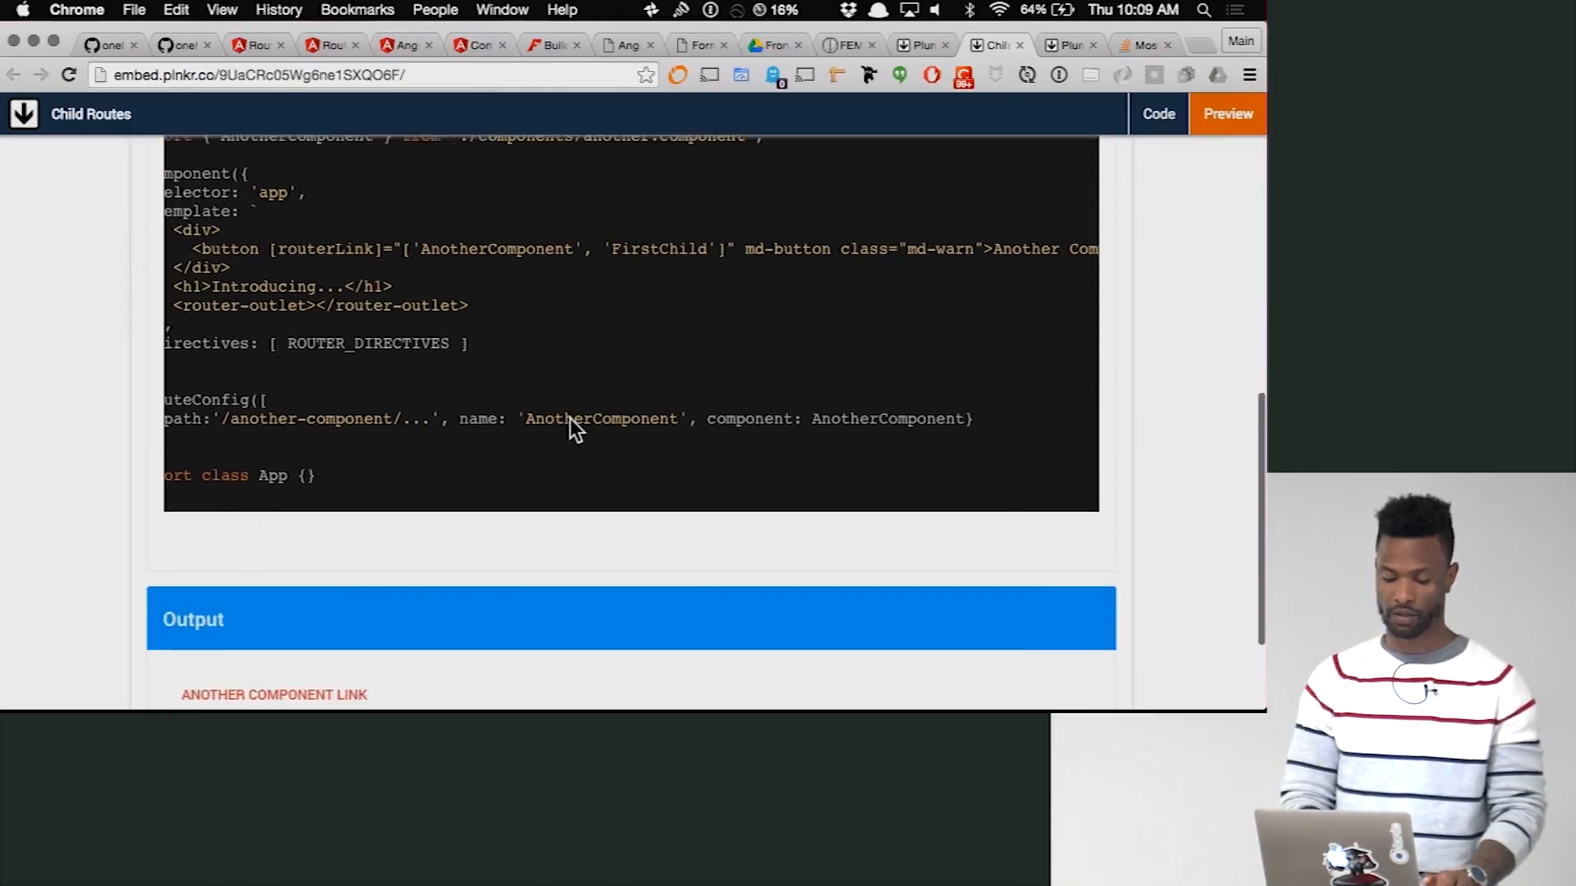
{"action": "scroll", "scroll_direction": "down", "scroll_amount": 3}
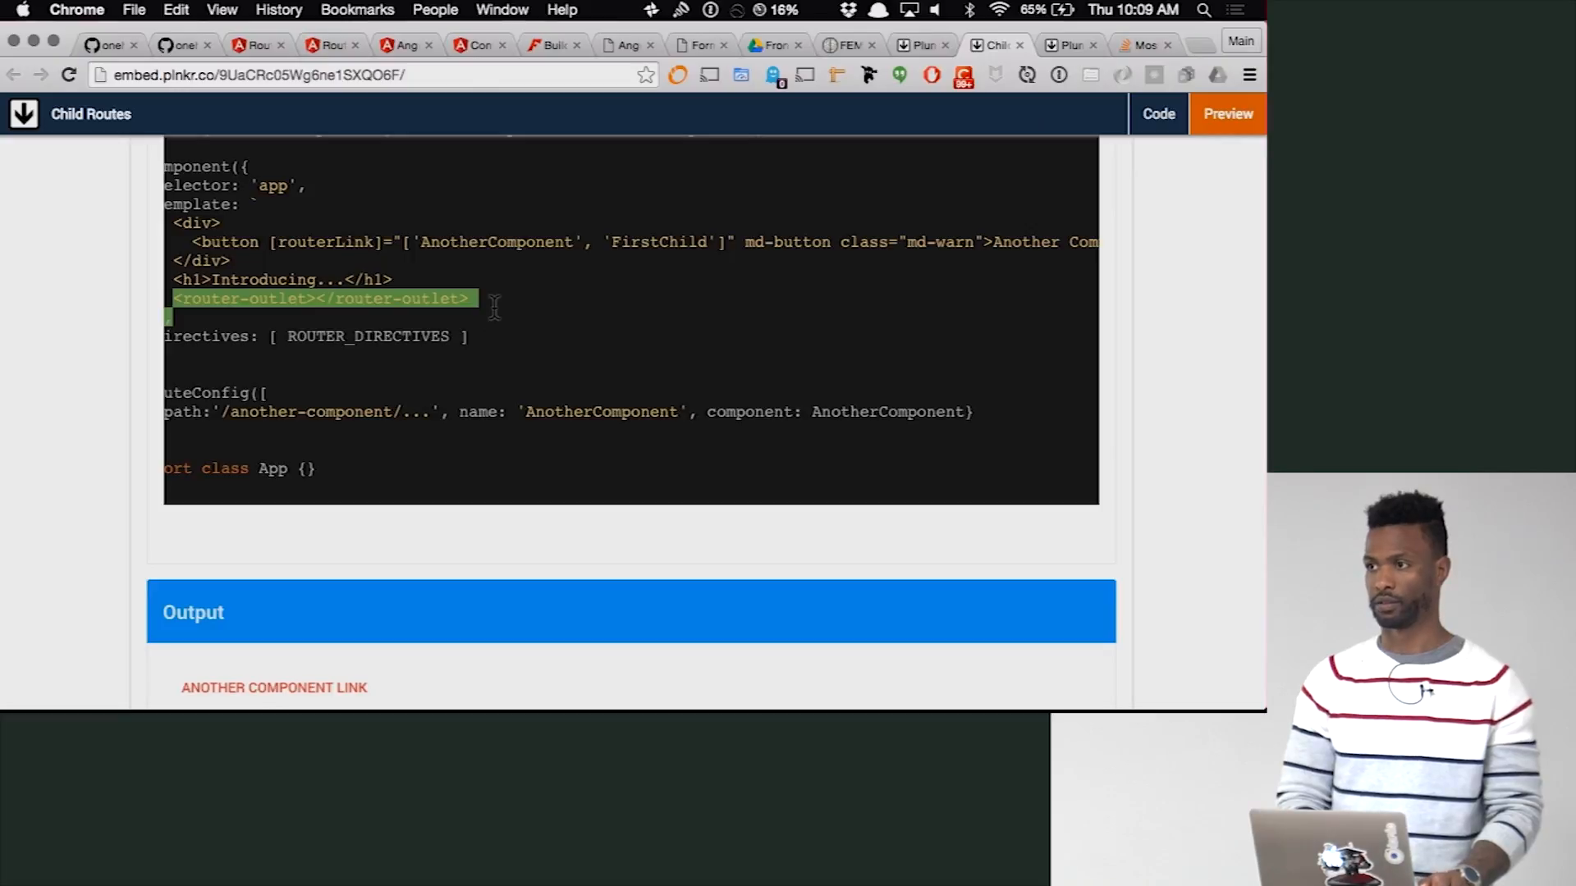
{"action": "scroll", "scroll_direction": "down", "scroll_amount": 3}
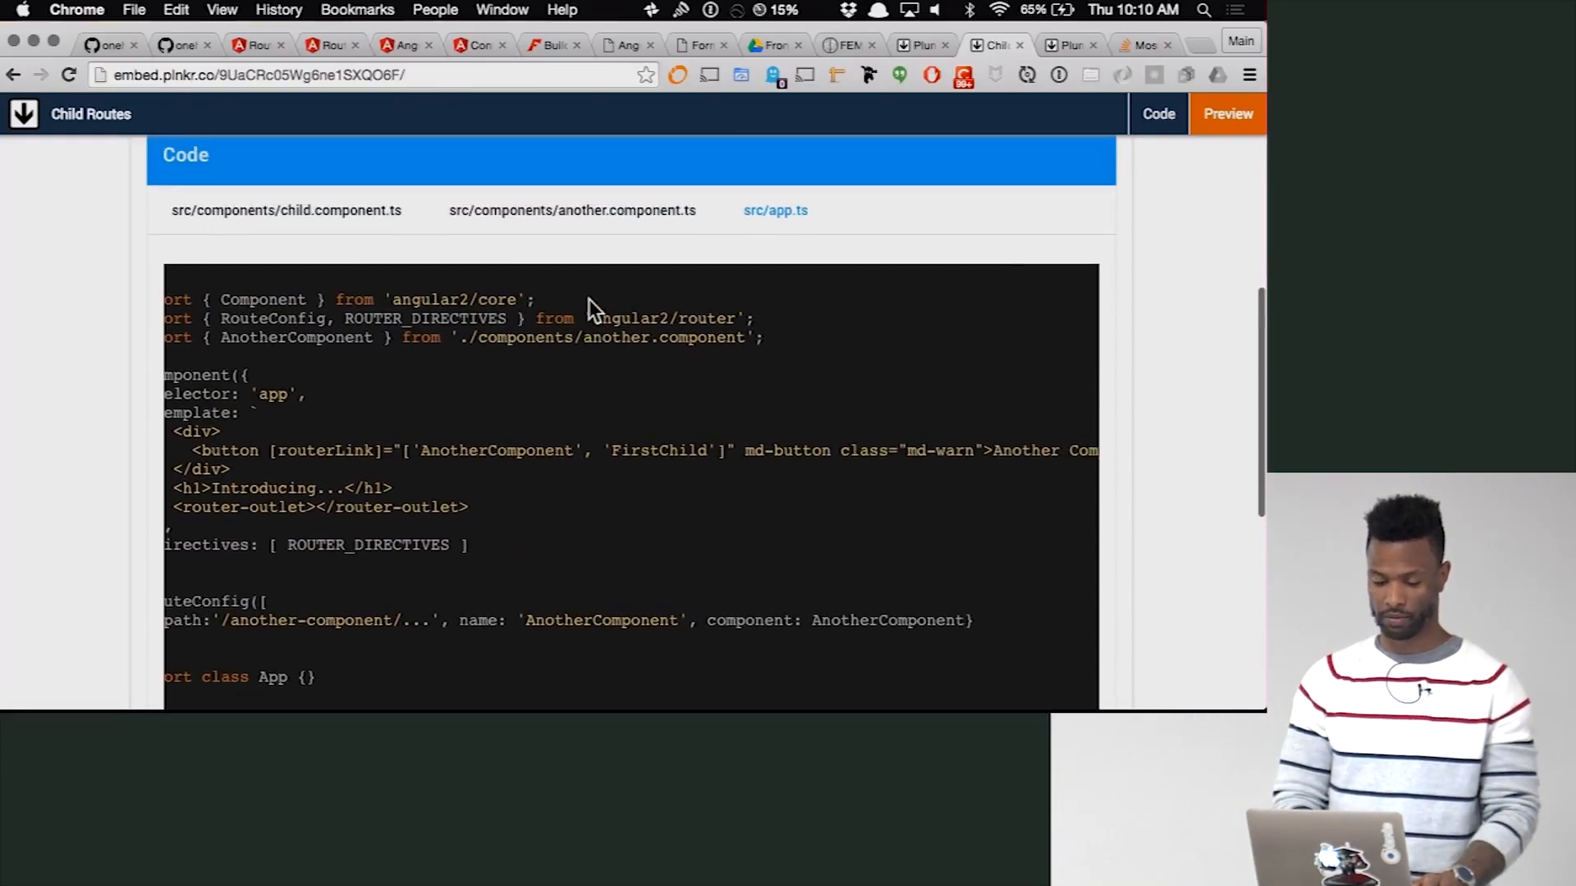
{"action": "scroll", "scroll_direction": "down", "scroll_amount": 3}
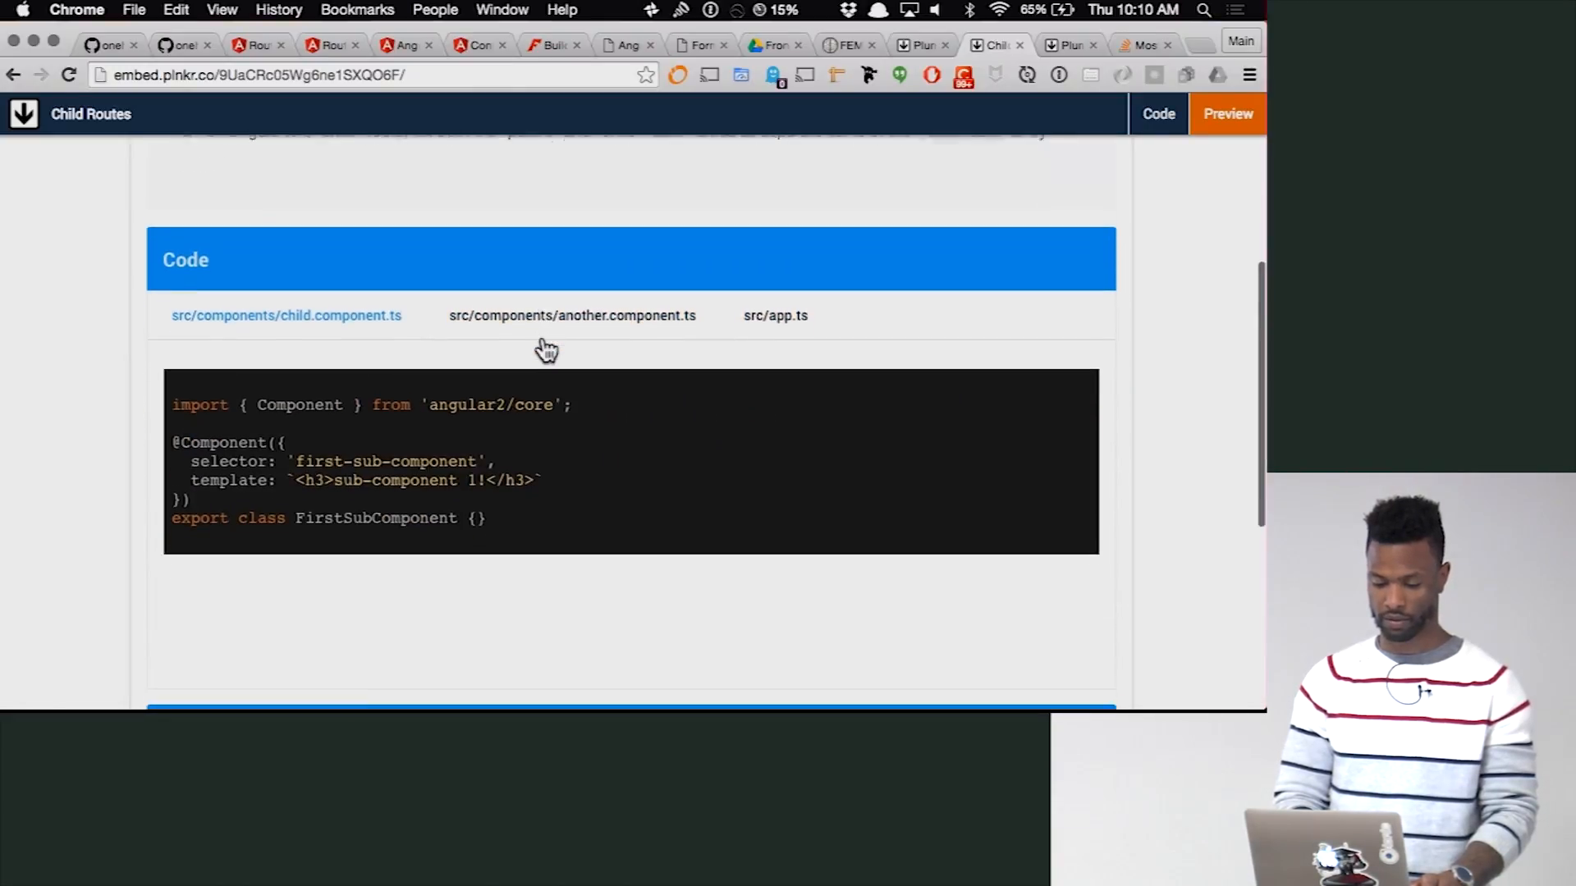
{"action": "scroll", "scroll_direction": "down", "scroll_amount": 3}
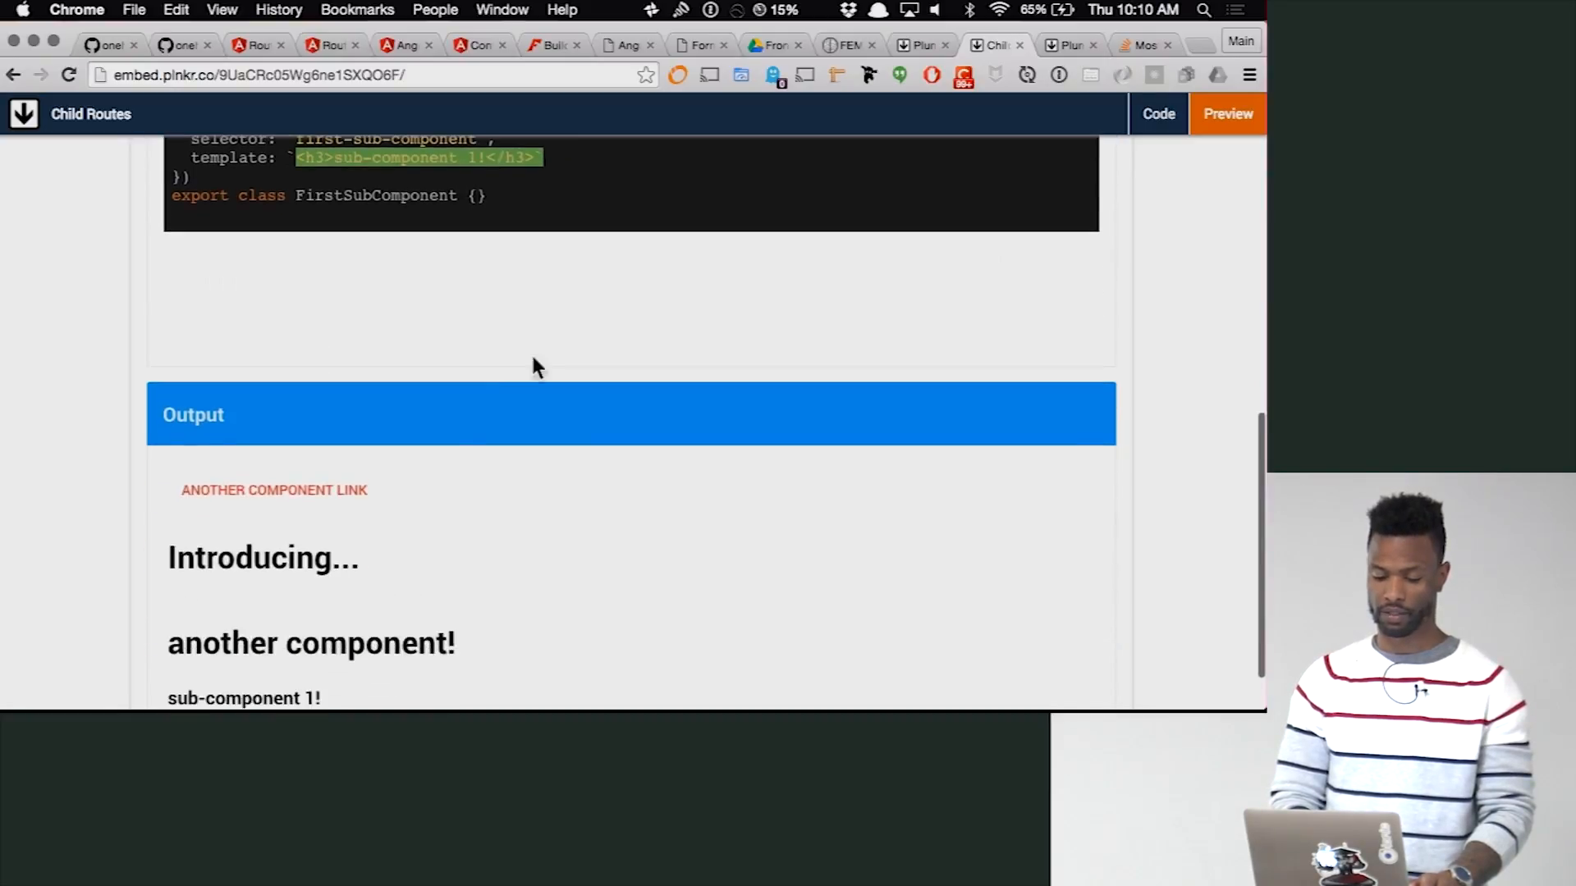
{"action": "scroll", "scroll_direction": "down", "scroll_amount": 3}
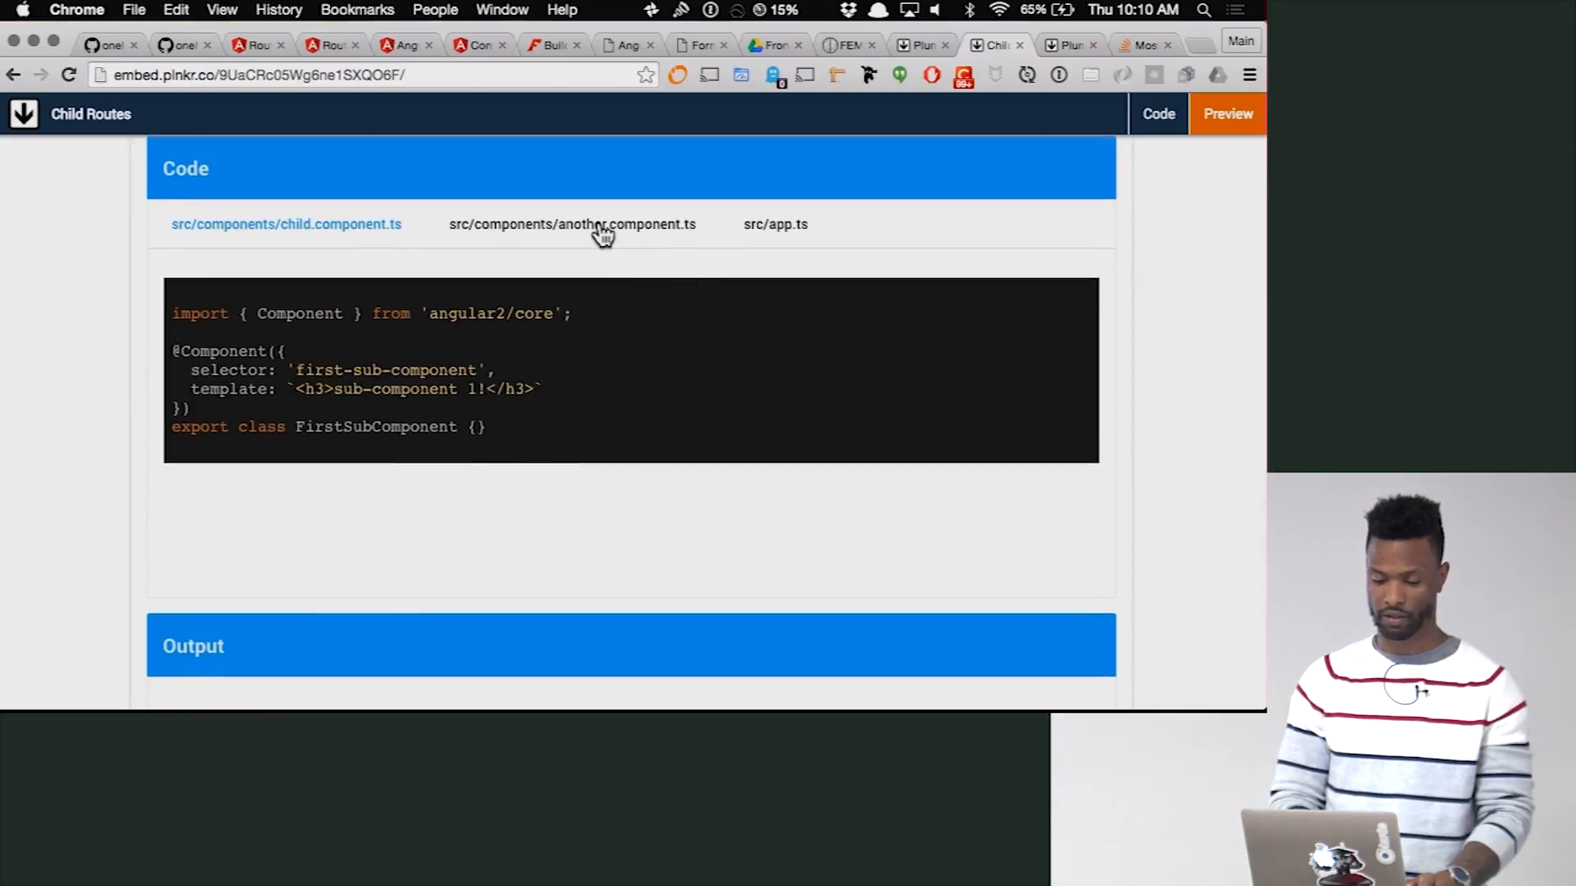
- Show another.component.ts and highlight its router-outlet template line
{"action": "left_click", "coordinate": [571, 225]}
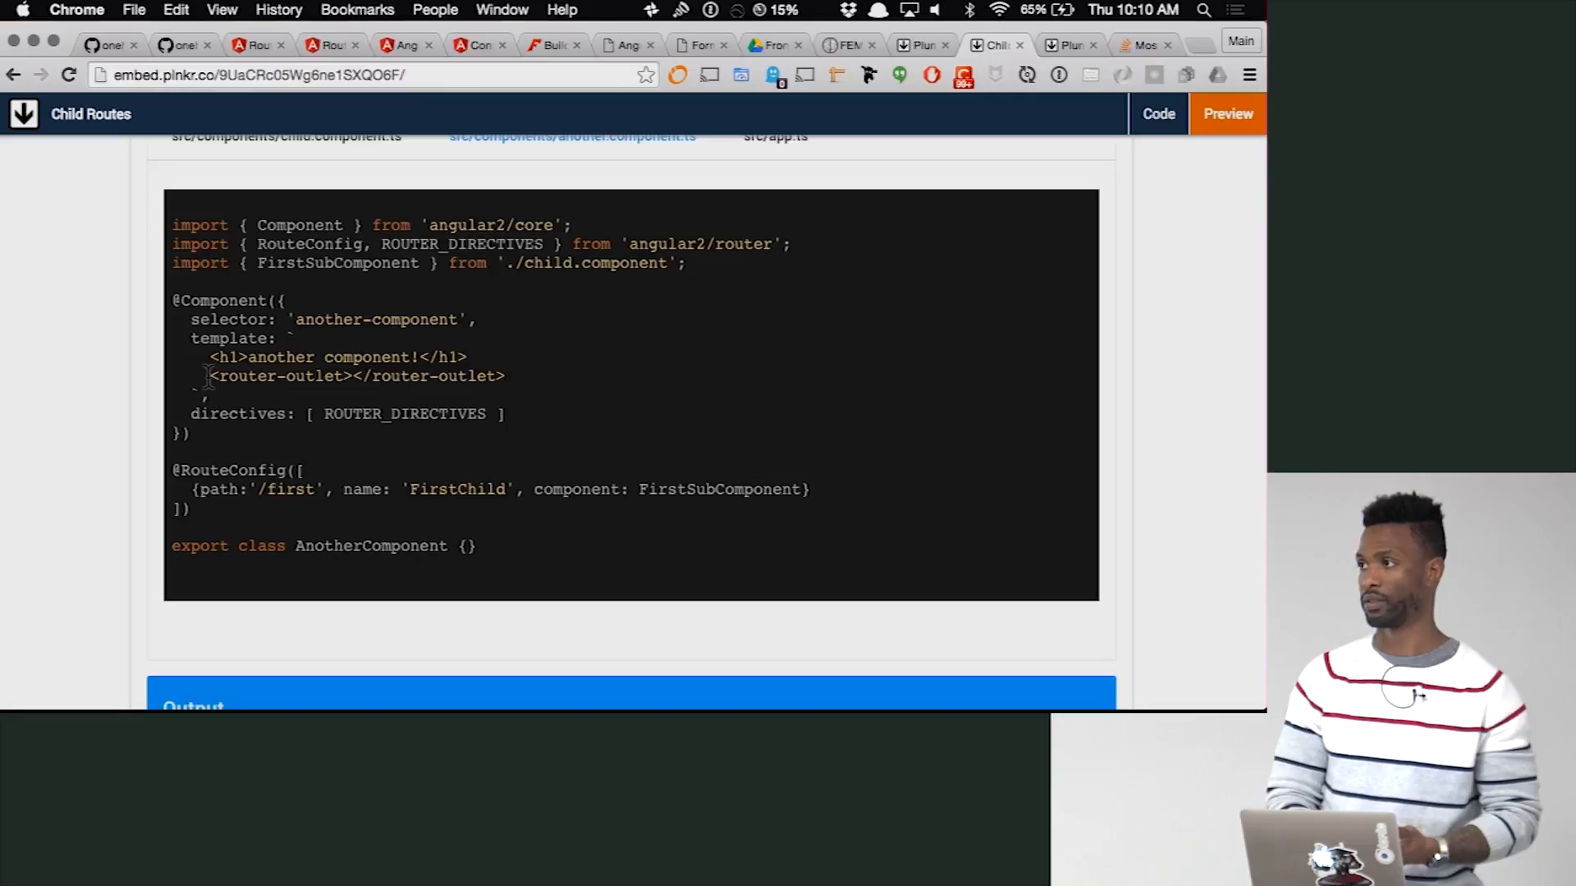
{"action": "left_click_drag", "start_coordinate": [208, 376], "coordinate": [519, 394]}
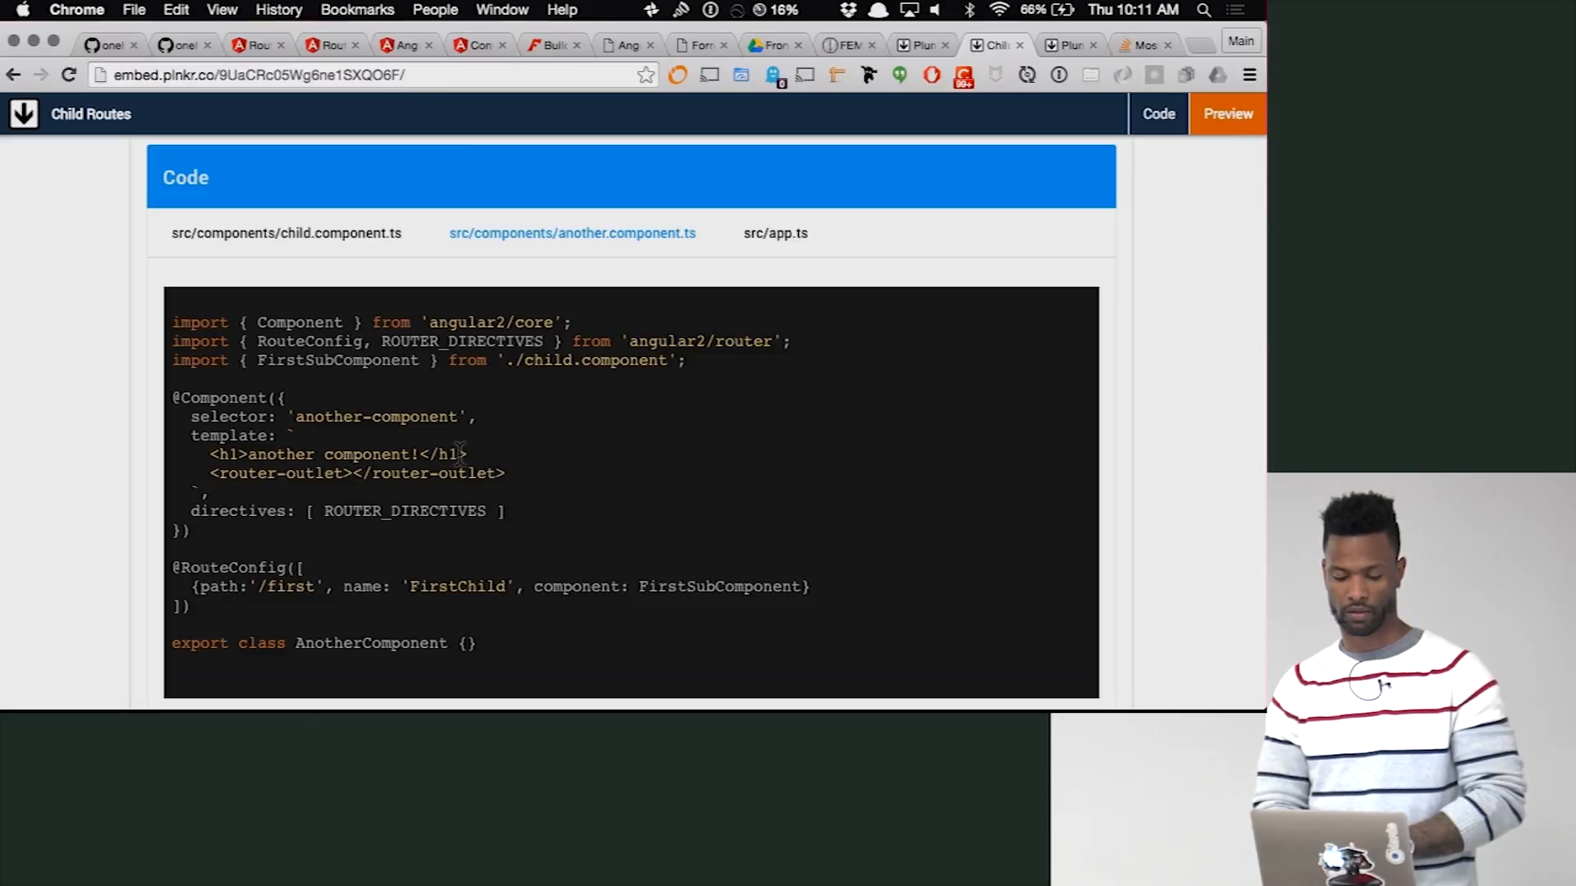
{"action": "mouse_move", "coordinate": [474, 462]}
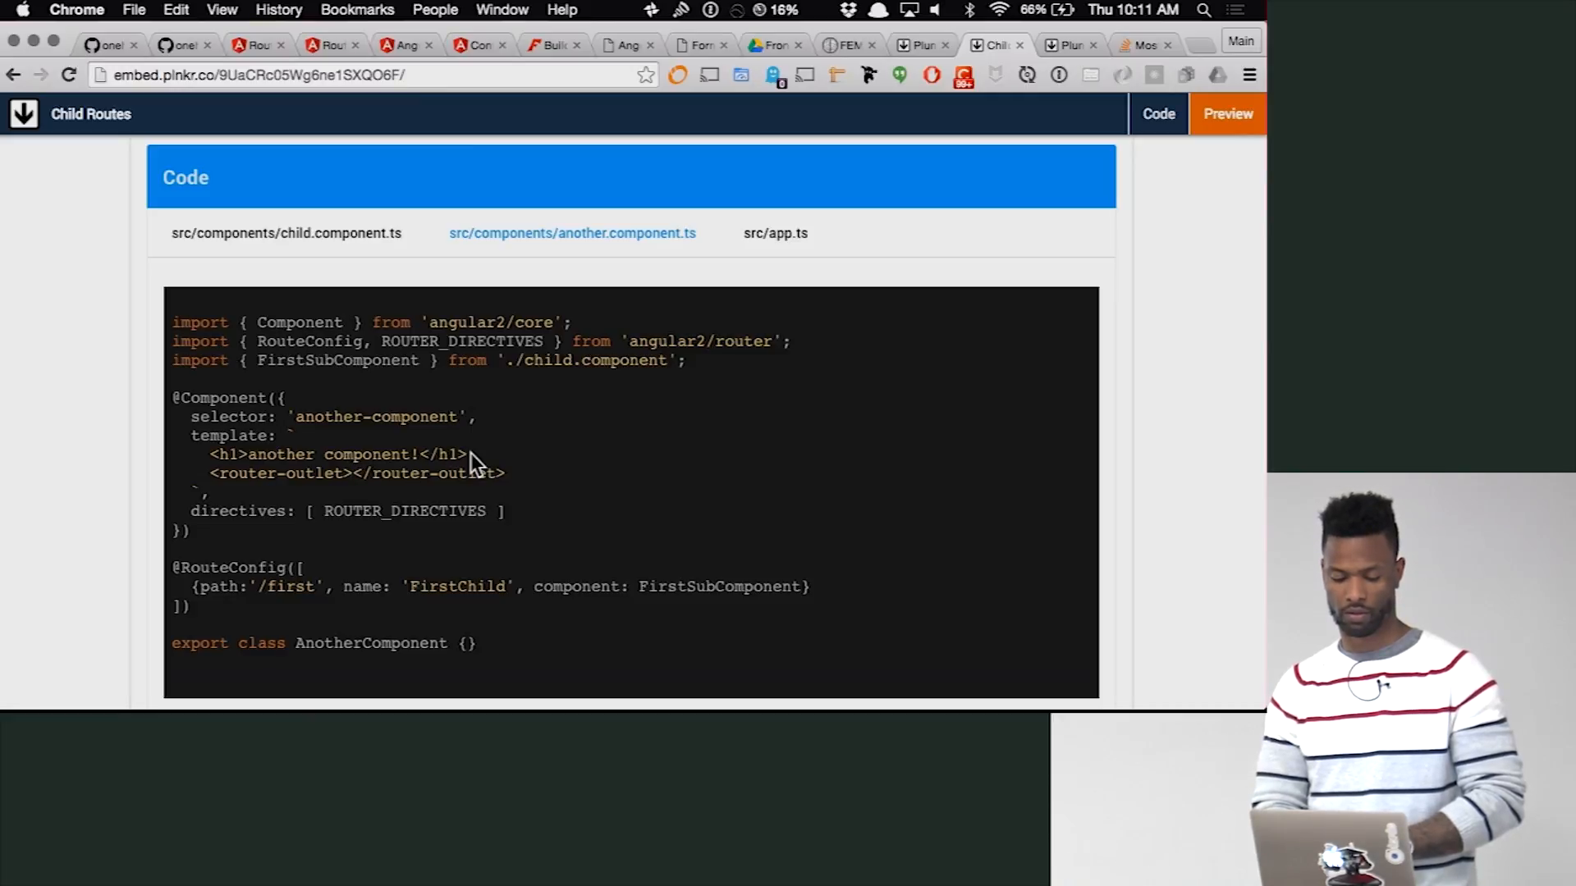
- Highlight ROUTER_DIRECTIVES, then return to app.ts with the FirstChild routerLink
{"action": "scroll", "scroll_direction": "down", "scroll_amount": 3}
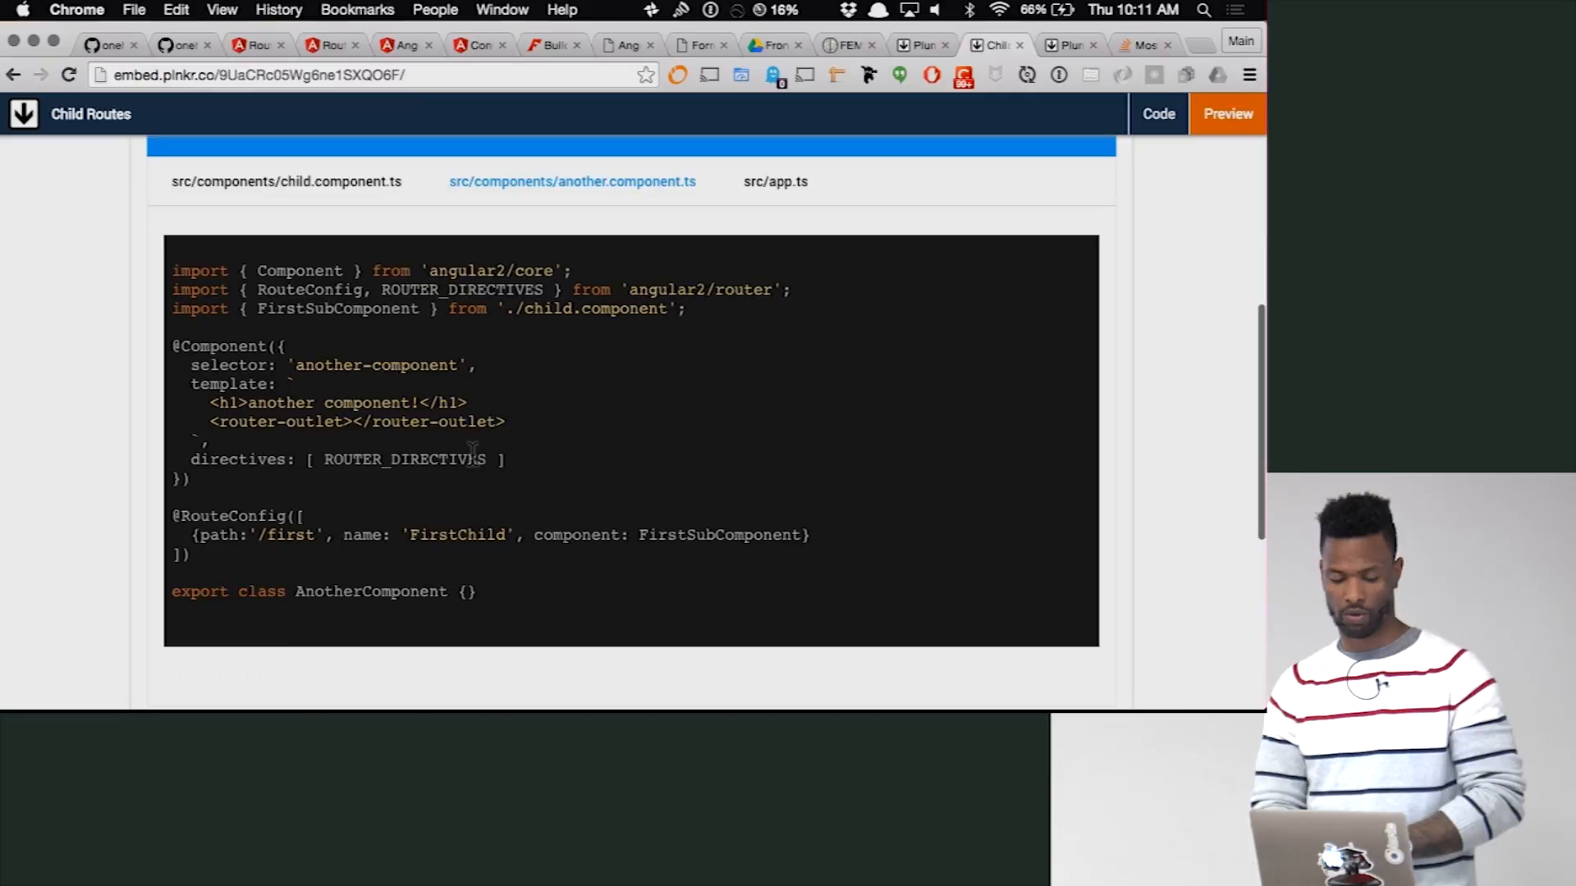
{"action": "double_click", "coordinate": [427, 536]}
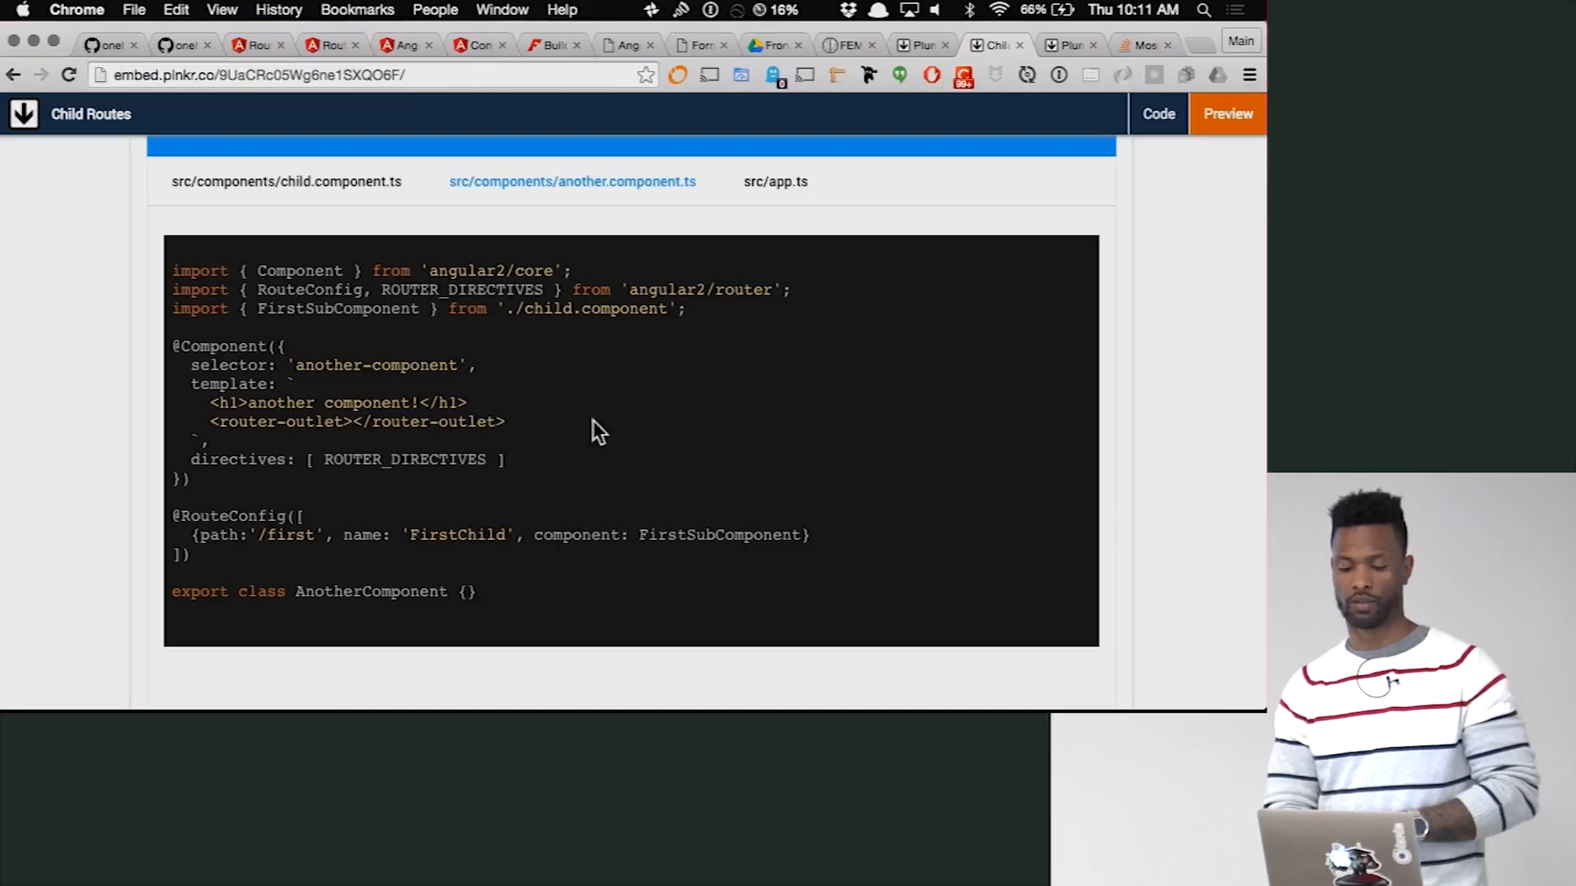
{"action": "left_click", "coordinate": [775, 183]}
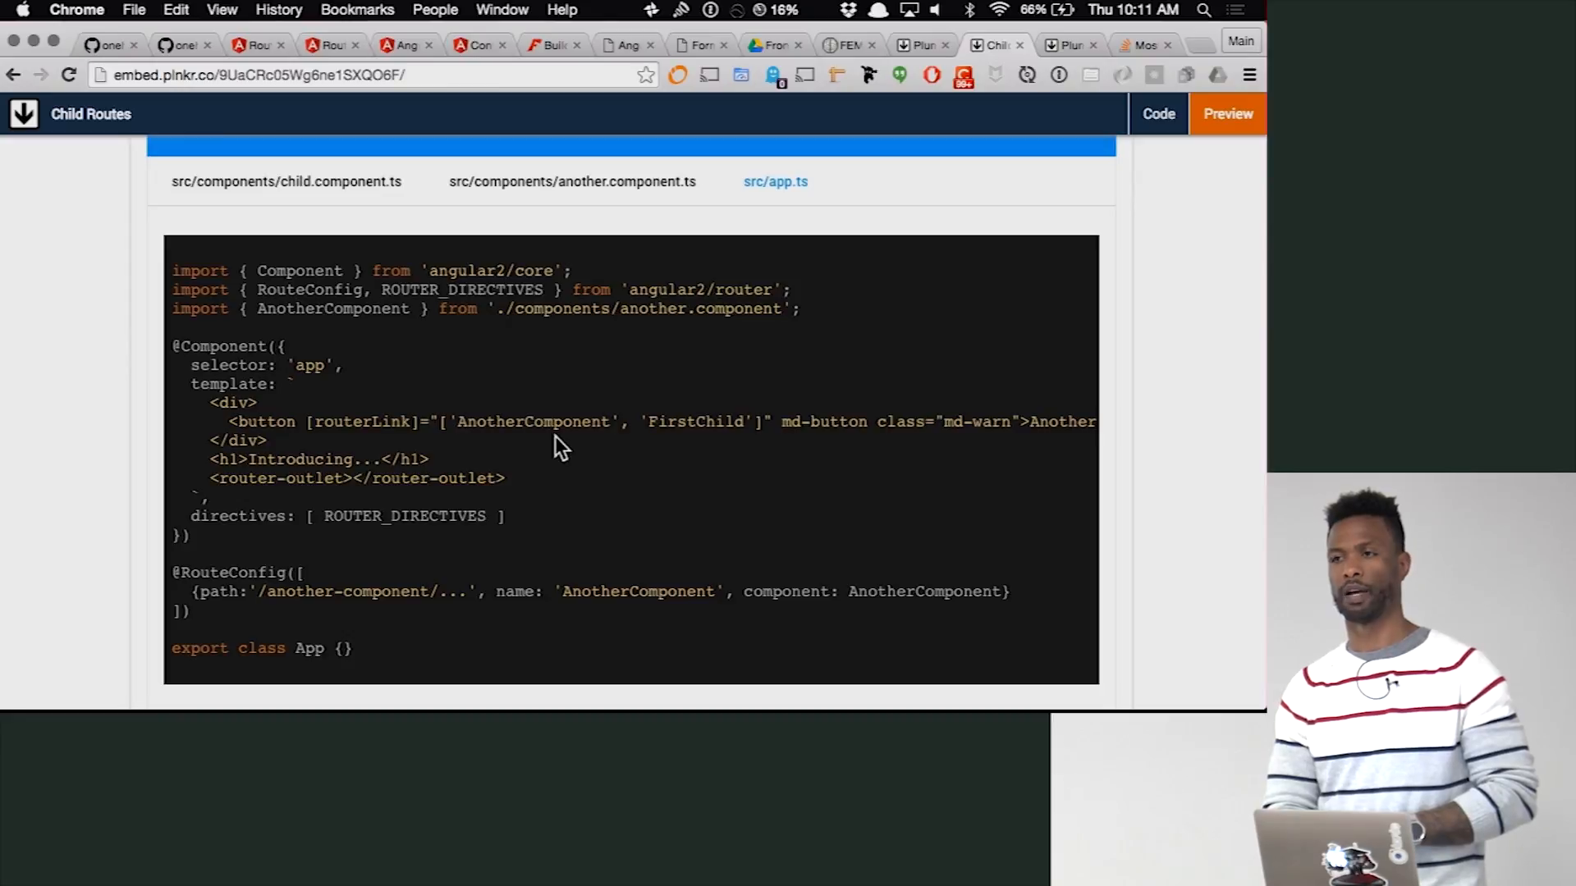
{"action": "mouse_move", "coordinate": [763, 450]}
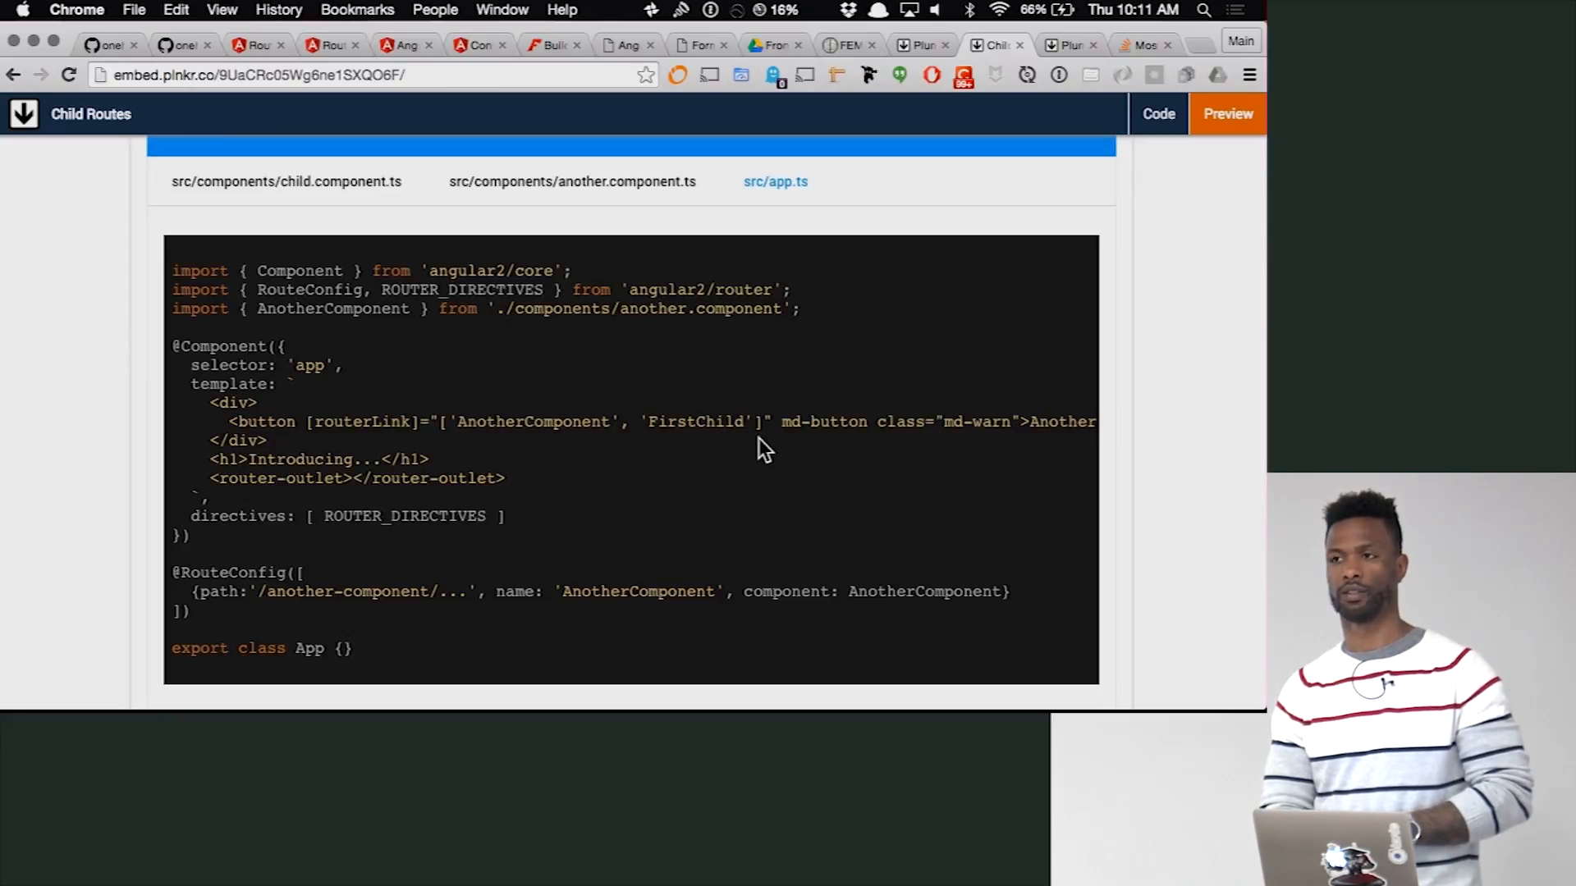